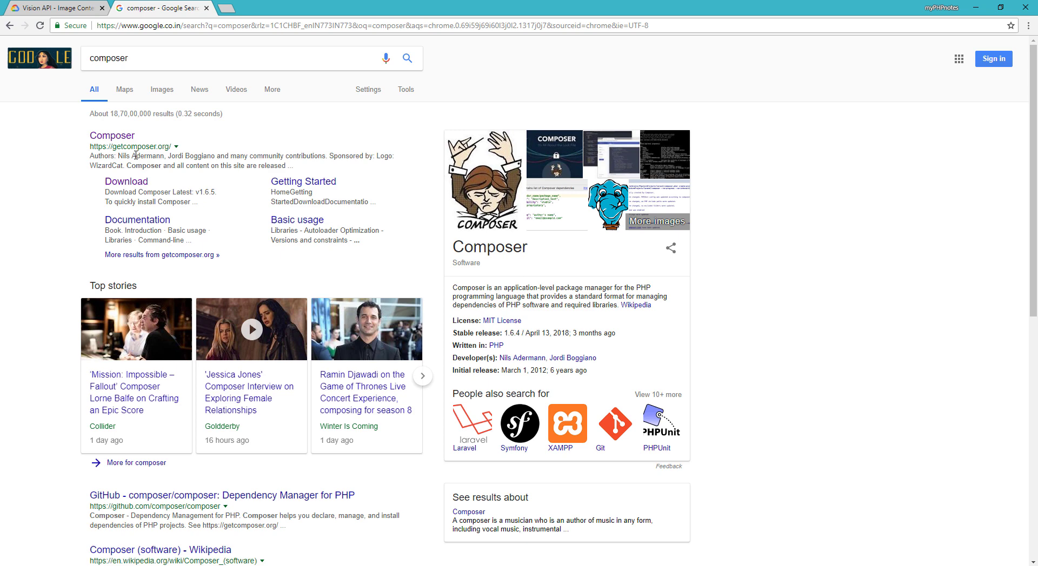
Download Composer-Setup.exe from the getcomposer.org download page.
{"action": "left_click", "coordinate": [112, 135]}
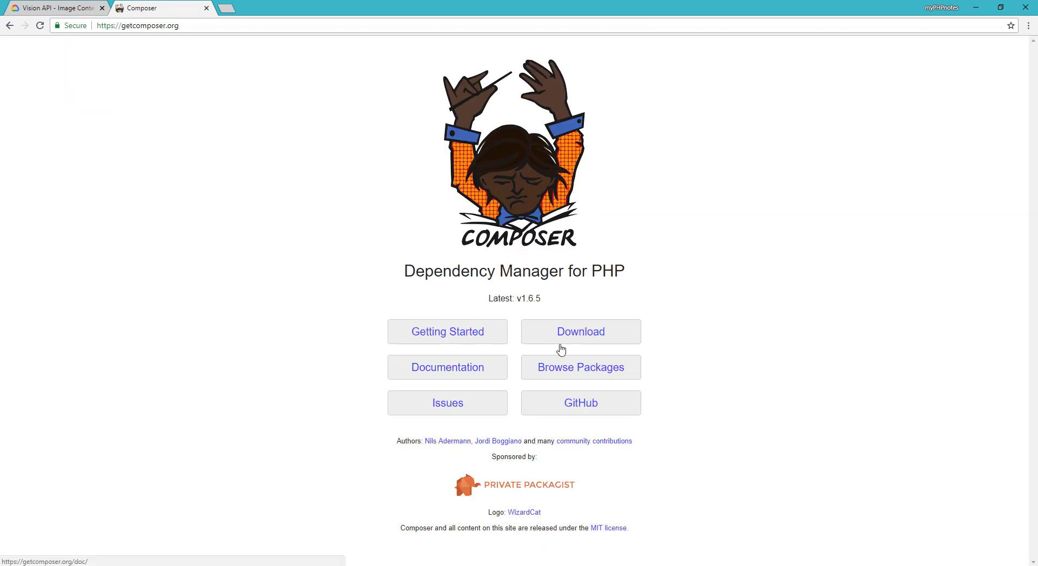
{"action": "left_click", "coordinate": [580, 332]}
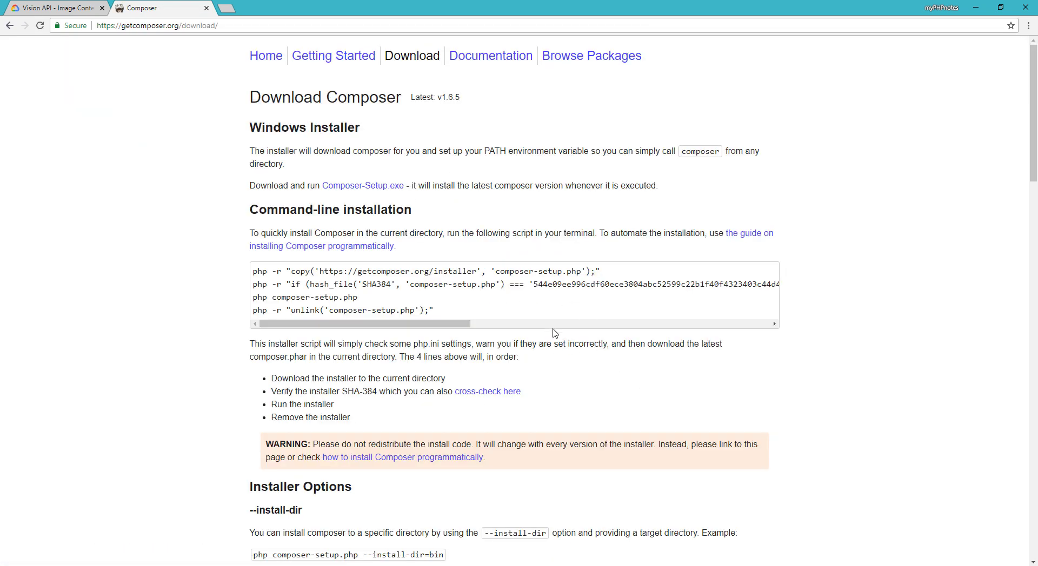
{"action": "left_click", "coordinate": [362, 185]}
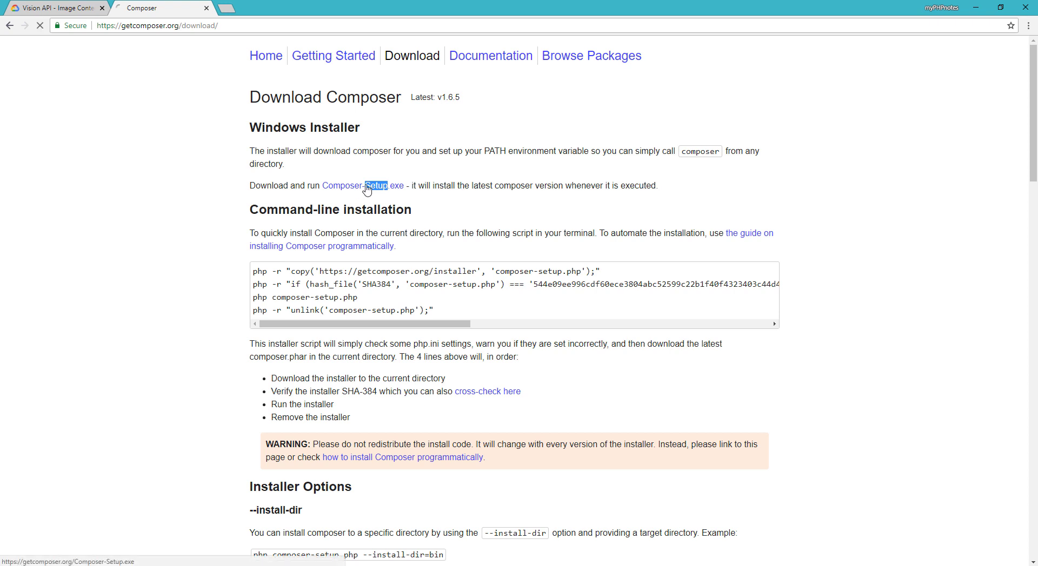
{"action": "left_click", "coordinate": [363, 186]}
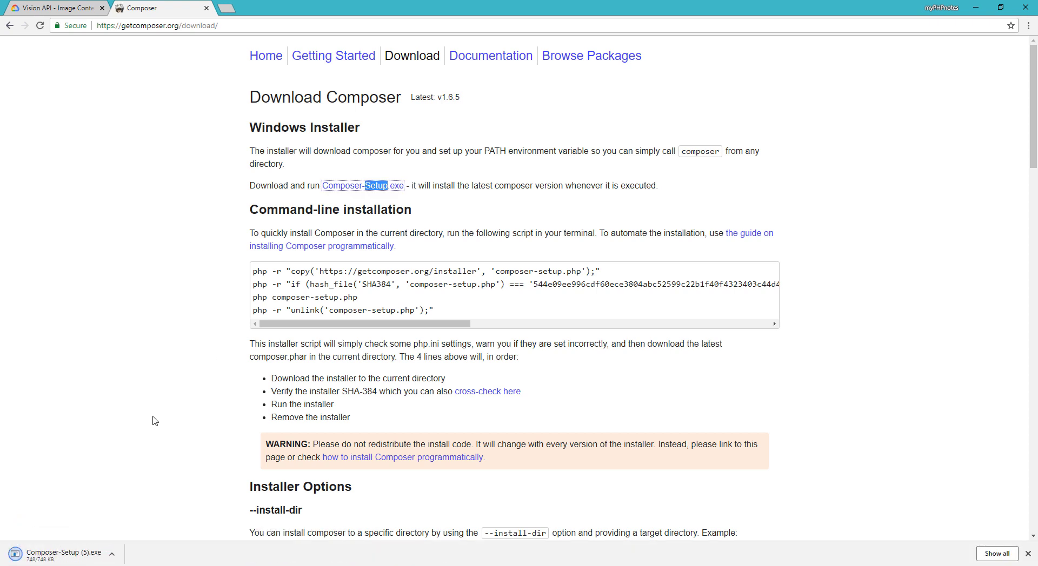
Run Composer-Setup.exe with the detected PHP 7.0.10 executable, no proxy, and finish installing.
{"action": "left_click", "coordinate": [59, 554]}
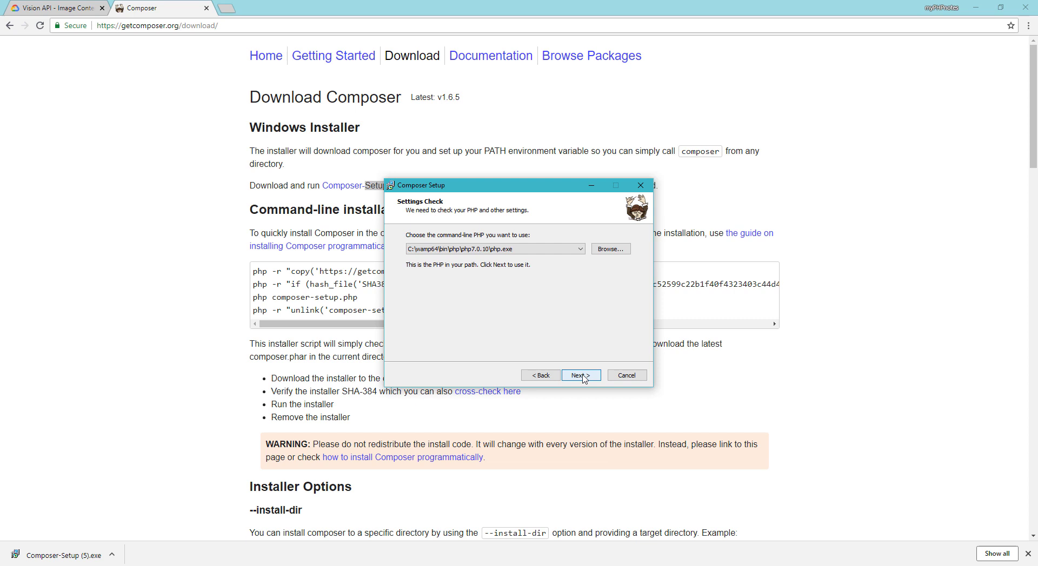
{"action": "left_click", "coordinate": [580, 375]}
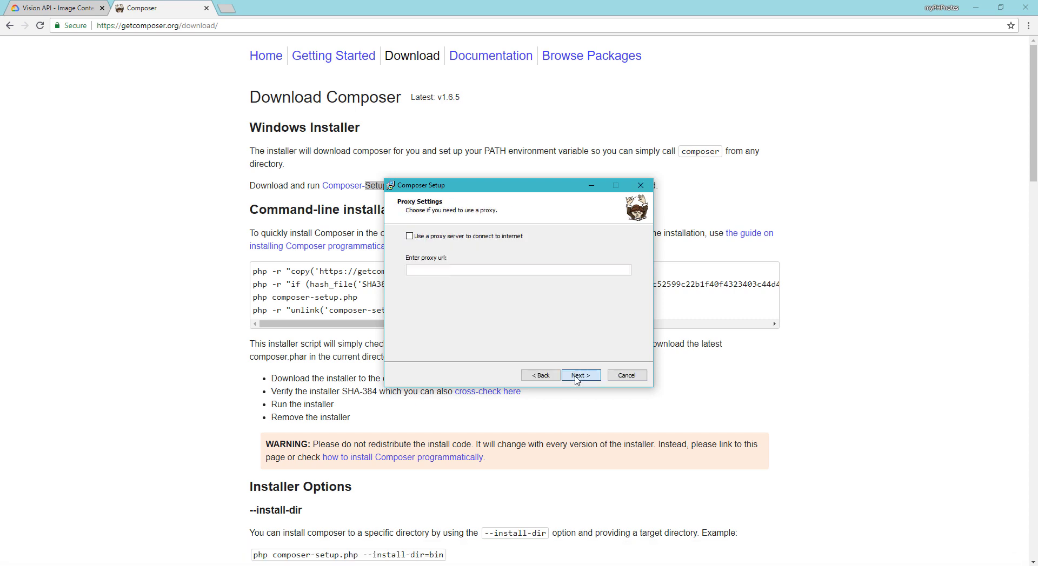
{"action": "left_click", "coordinate": [580, 375]}
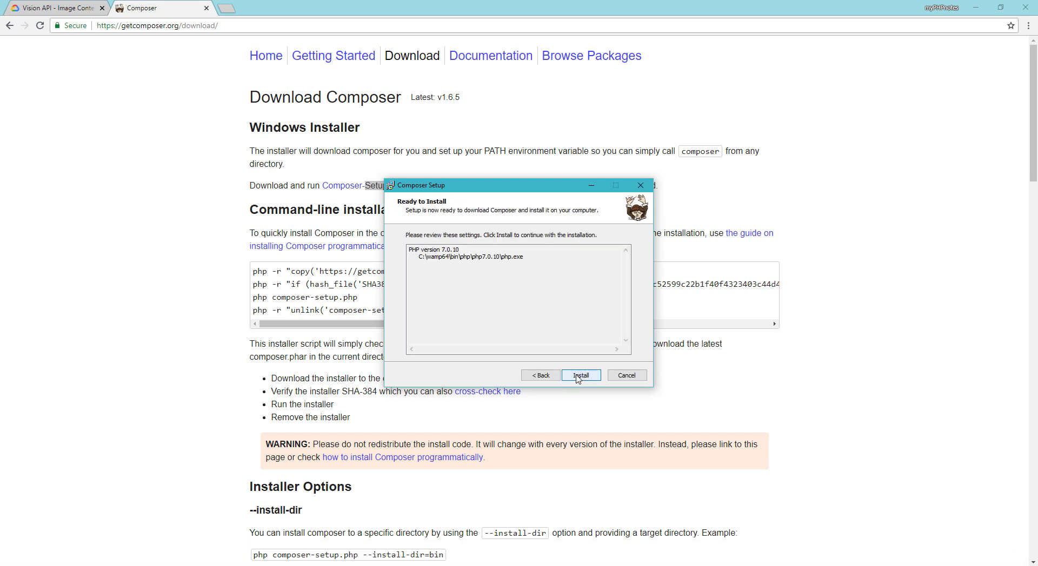
{"action": "left_click", "coordinate": [580, 375]}
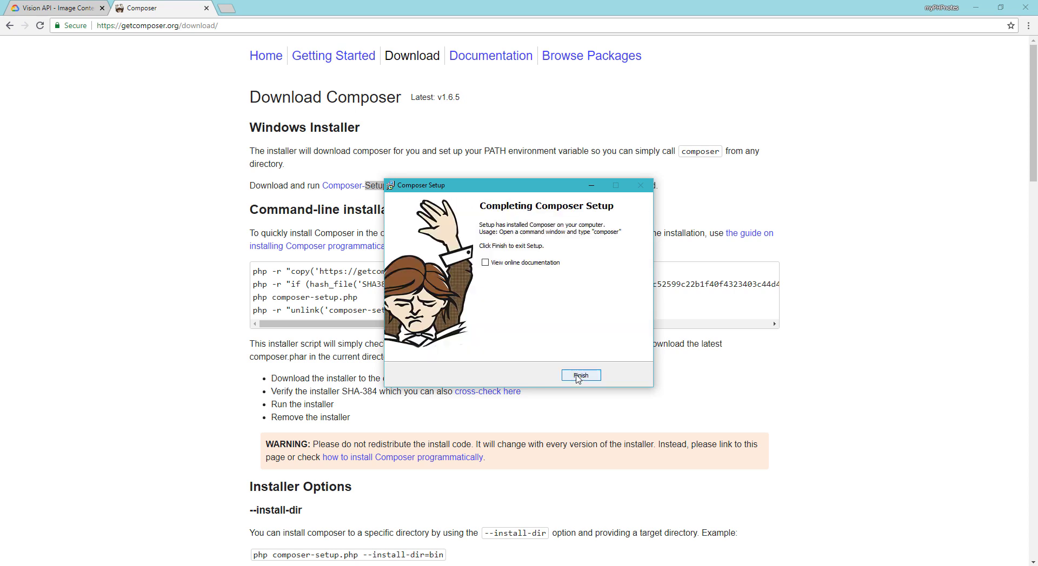
{"action": "left_click", "coordinate": [579, 375]}
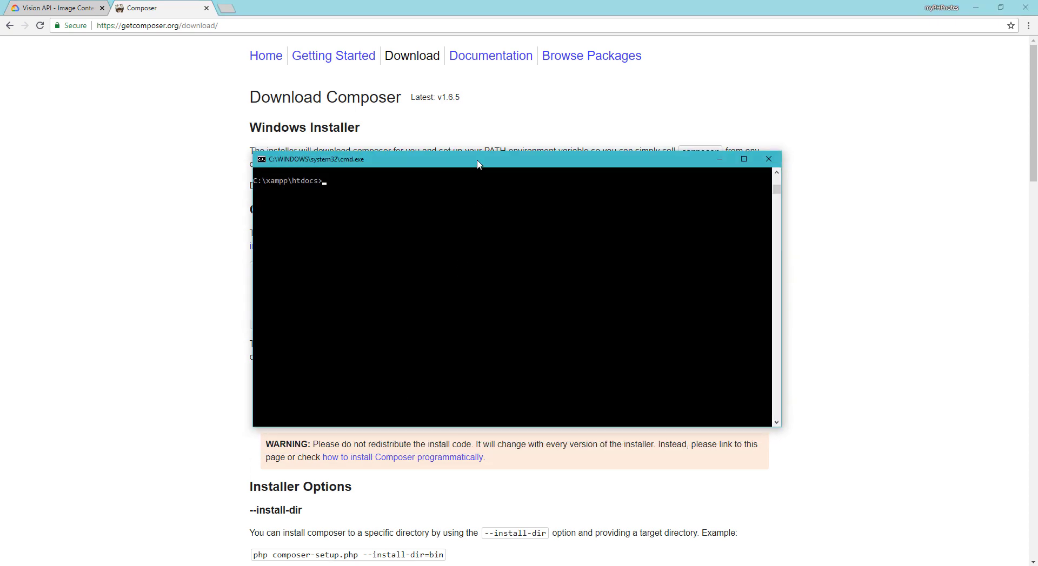
Run composer in C:\xampp\htdocs and scroll through its list of commands.
{"action": "type", "text": "com"}
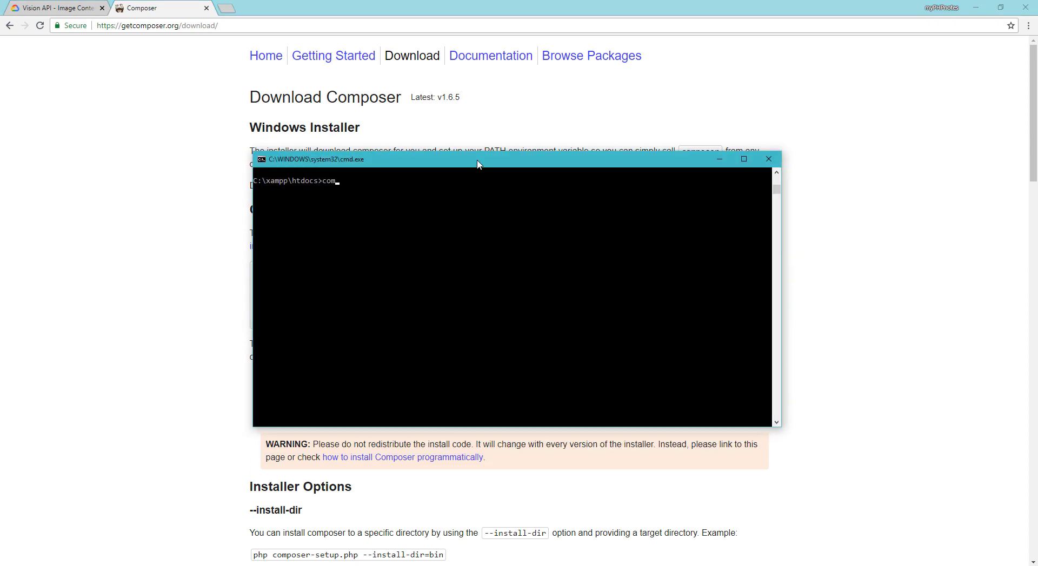
{"action": "type", "text": "poser"}
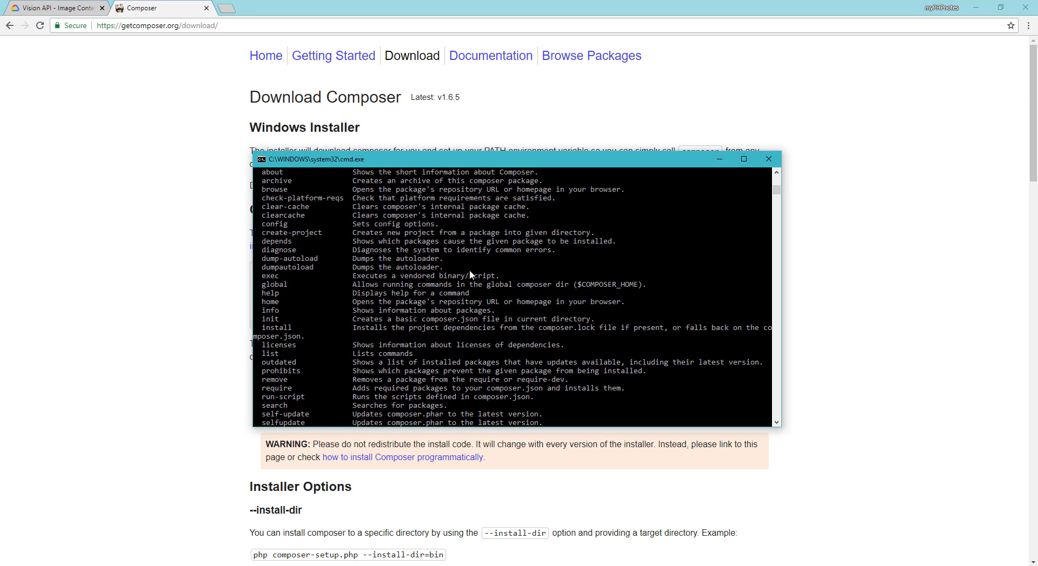
{"action": "scroll", "scroll_direction": "down", "scroll_amount": 3}
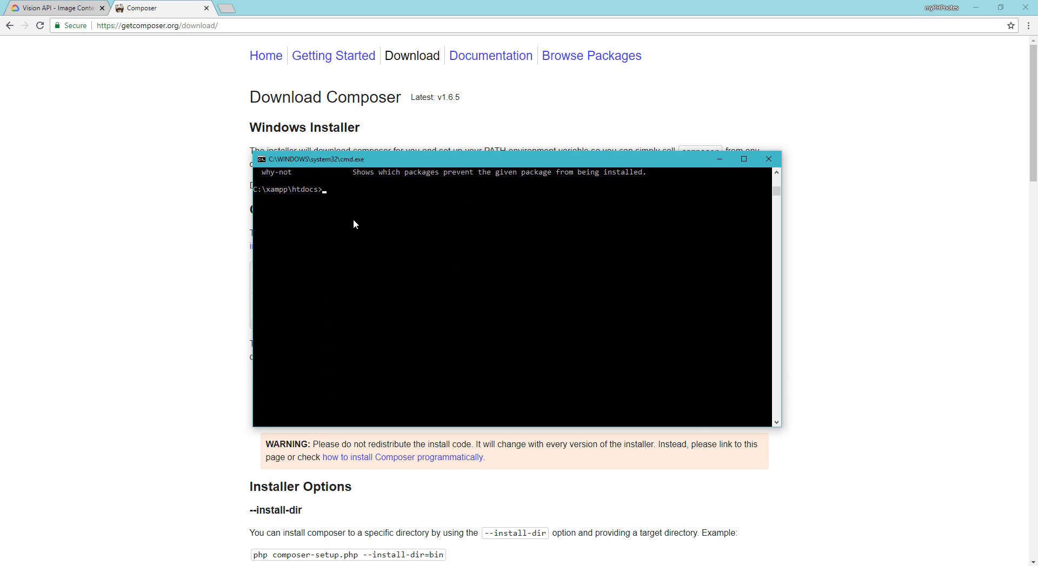
{"action": "mouse_move", "coordinate": [310, 167]}
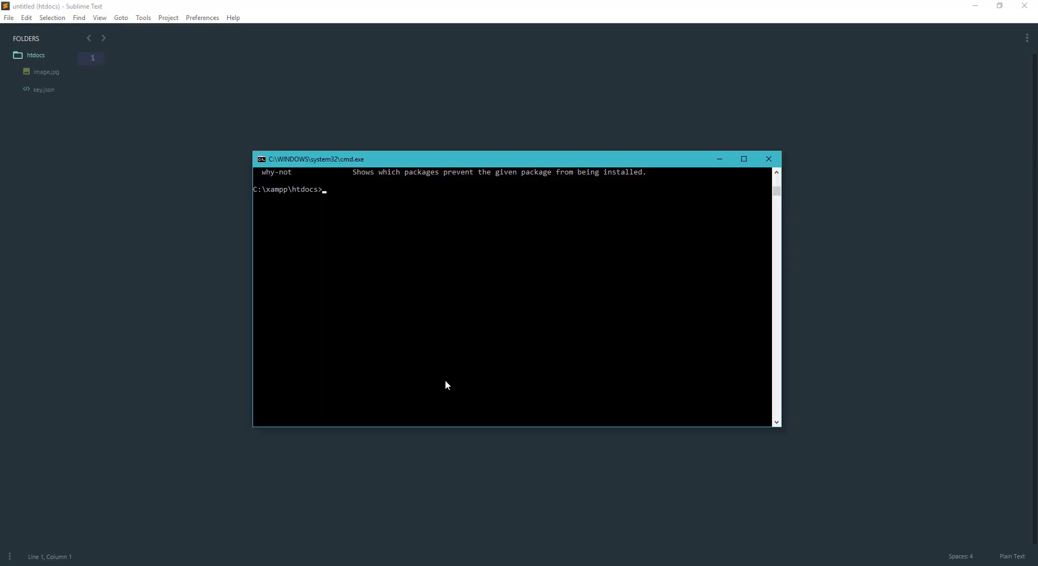
Run 'composer require google/cloud-vision' in C:\xampp\htdocs.
{"action": "type", "text": "composer re"}
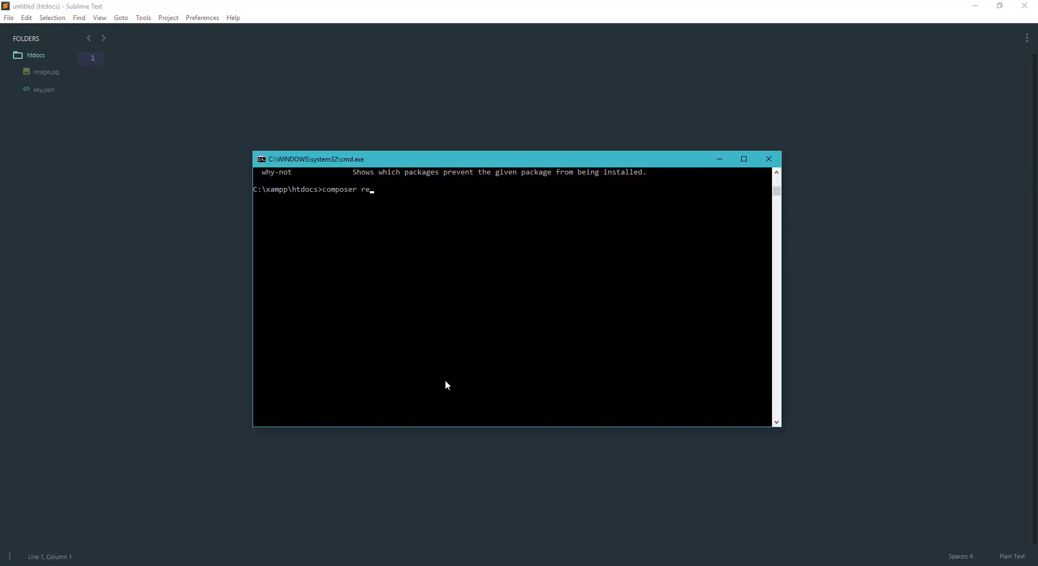
{"action": "type", "text": "quire"}
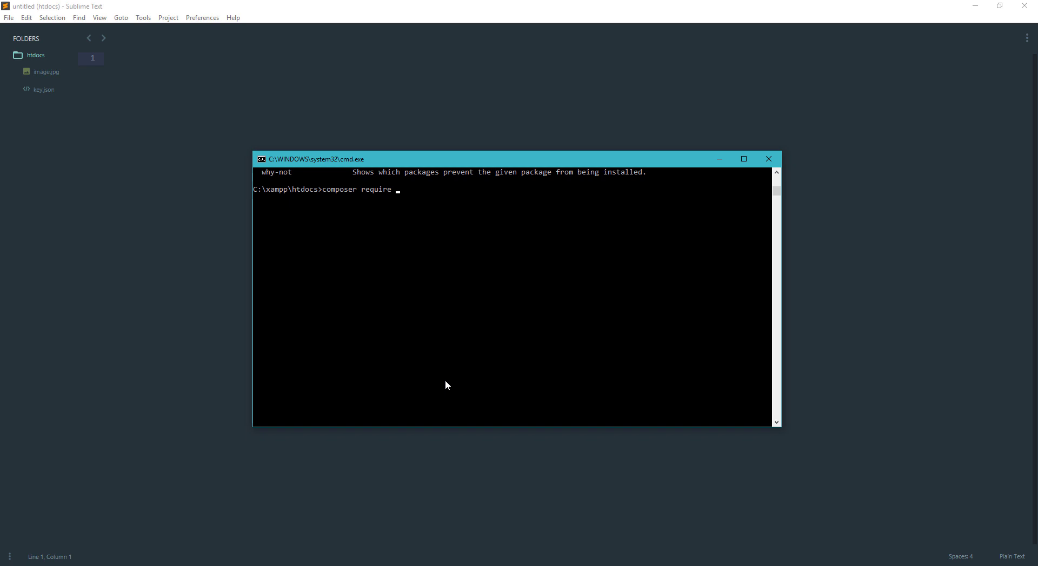
{"action": "type", "text": "google/"}
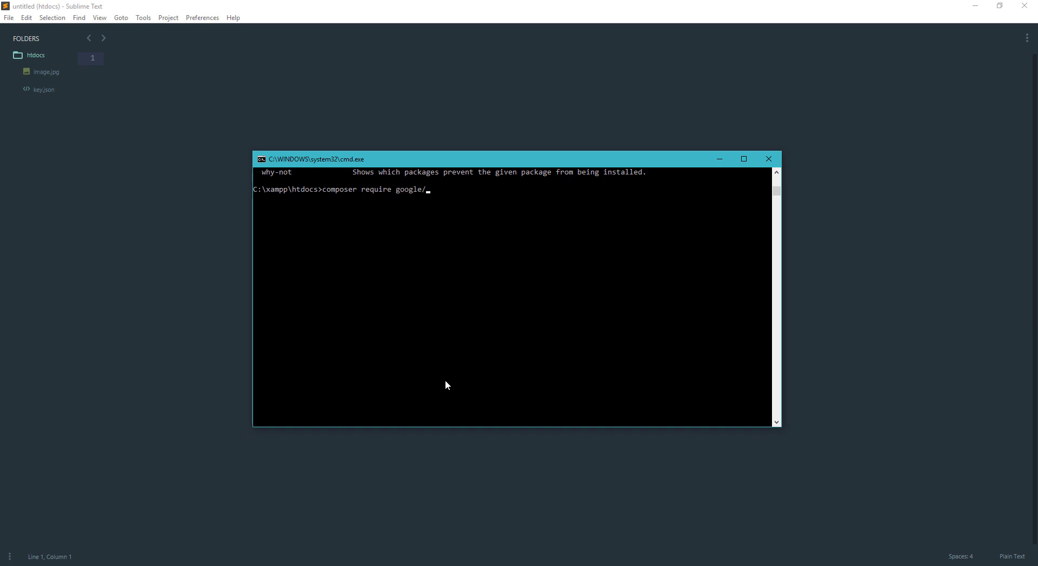
{"action": "type", "text": "cloud-v"}
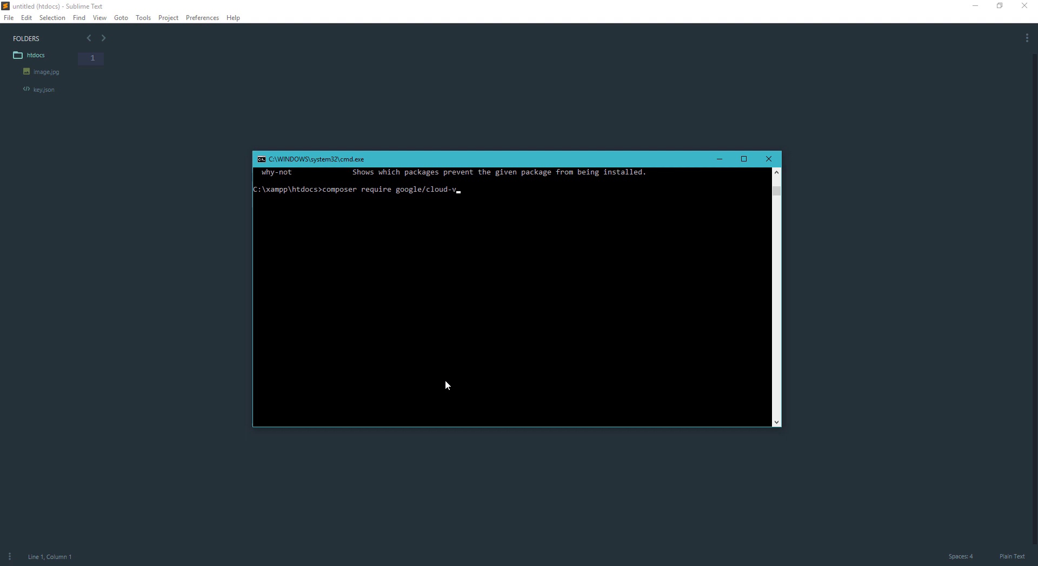
{"action": "type", "text": "ision"}
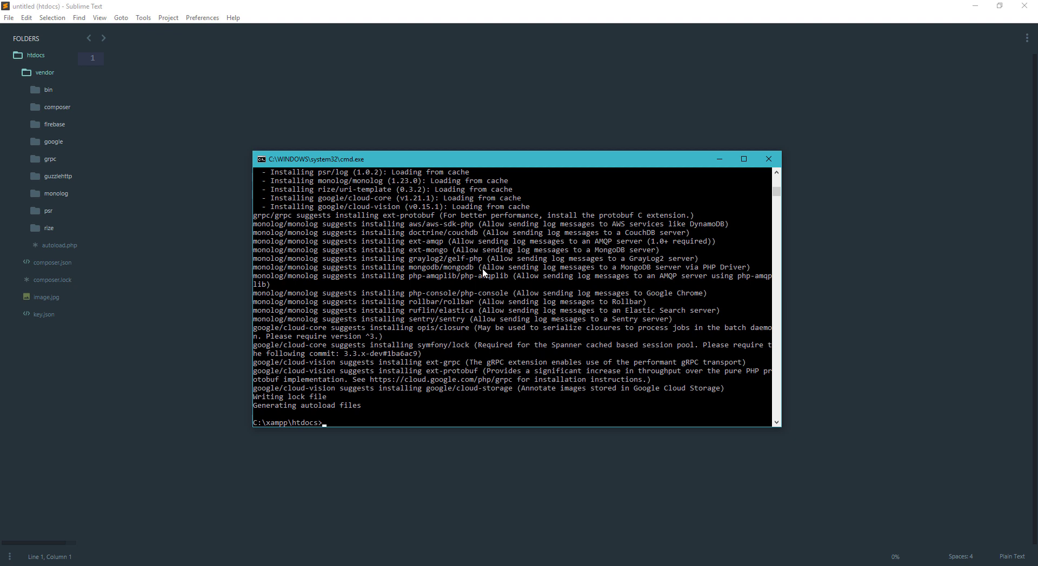
{"action": "mouse_move", "coordinate": [719, 159]}
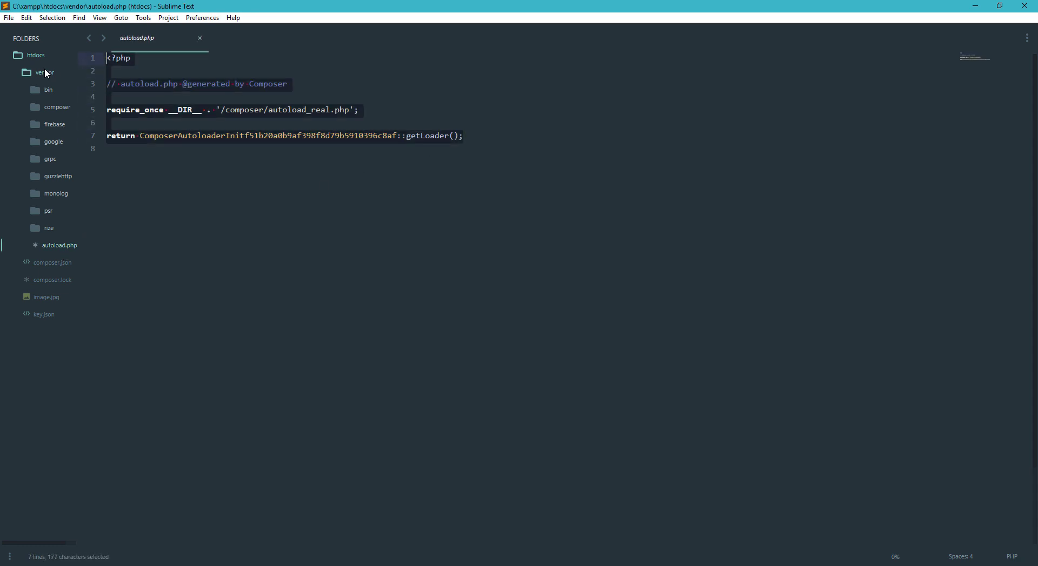
{"action": "mouse_move", "coordinate": [46, 93]}
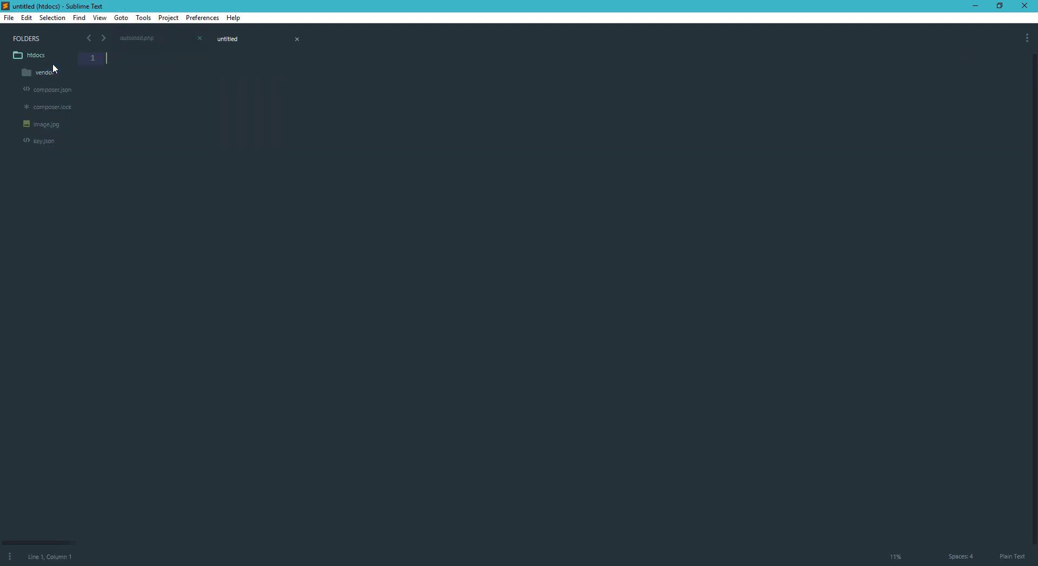
Save a new file as init.php containing require "vendor/autoload.php";.
{"action": "type", "text": "init.php"}
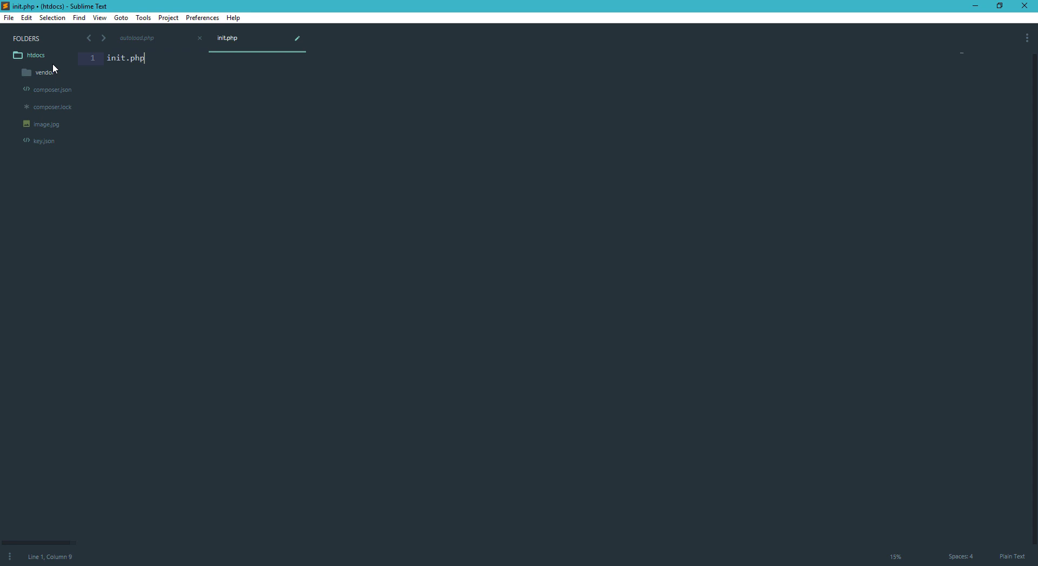
{"action": "left_click", "coordinate": [199, 37]}
{"action": "type", "text": "rw"}
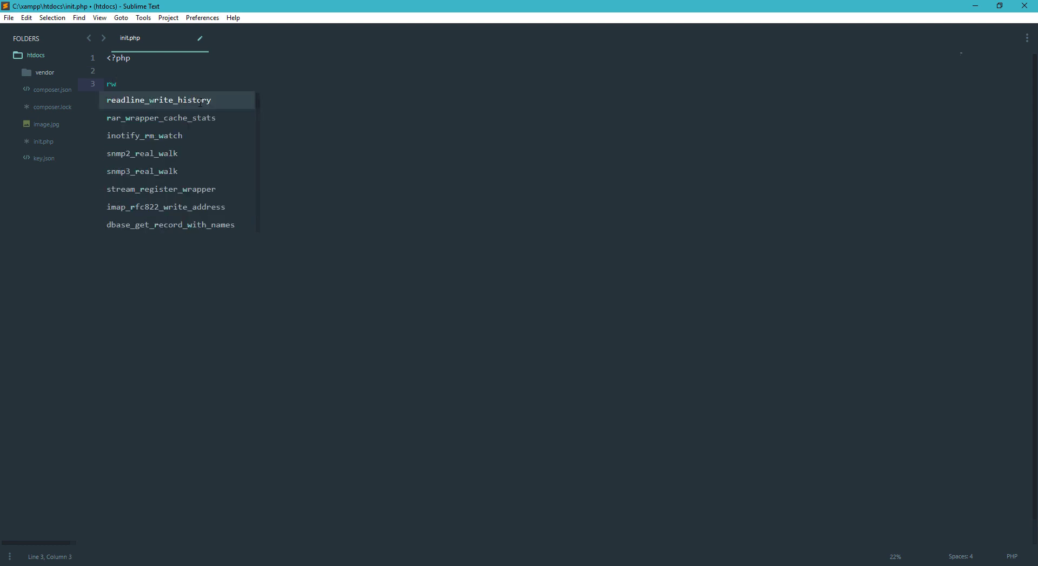
{"action": "type", "text": "require \"vendor/"}
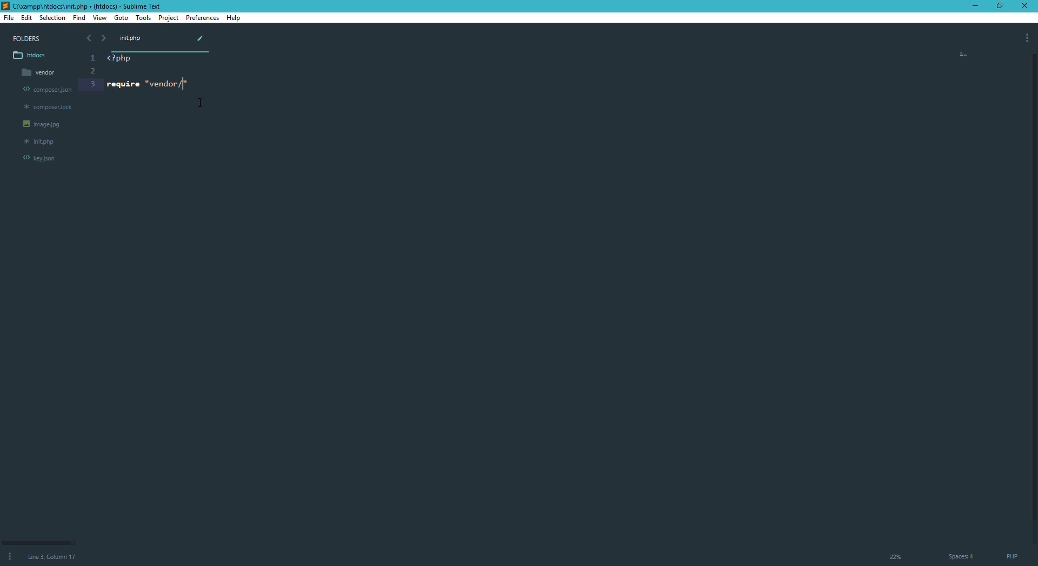
{"action": "type", "text": "aut"}
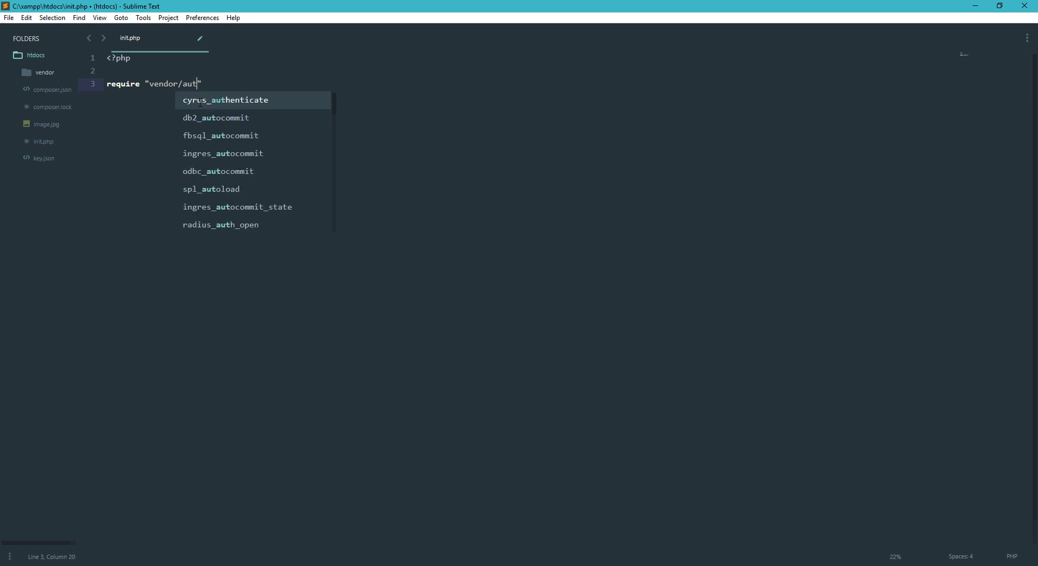
{"action": "type", "text": "oload.php"}
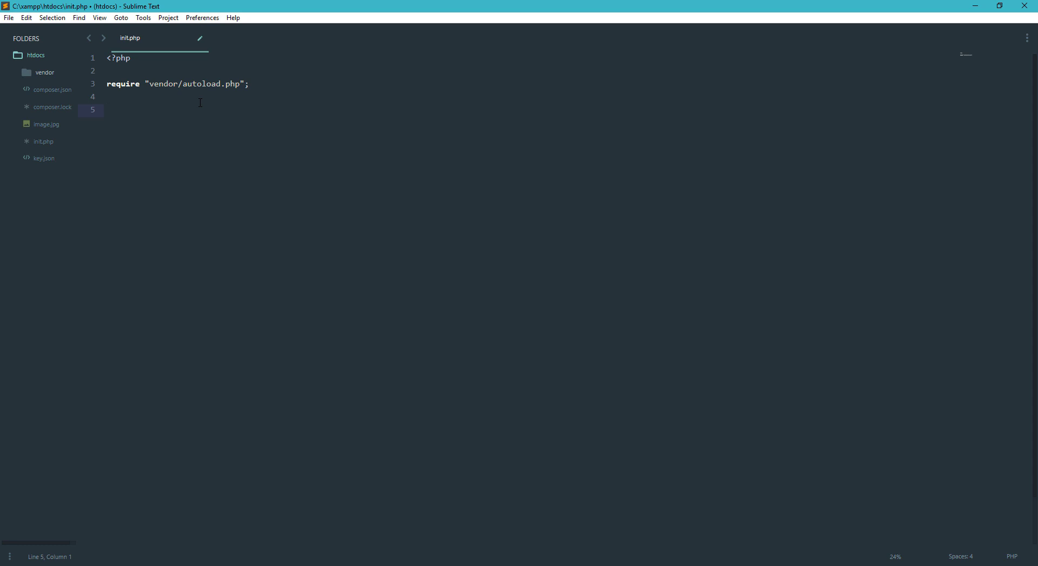
{"action": "key", "text": "ctrl+s"}
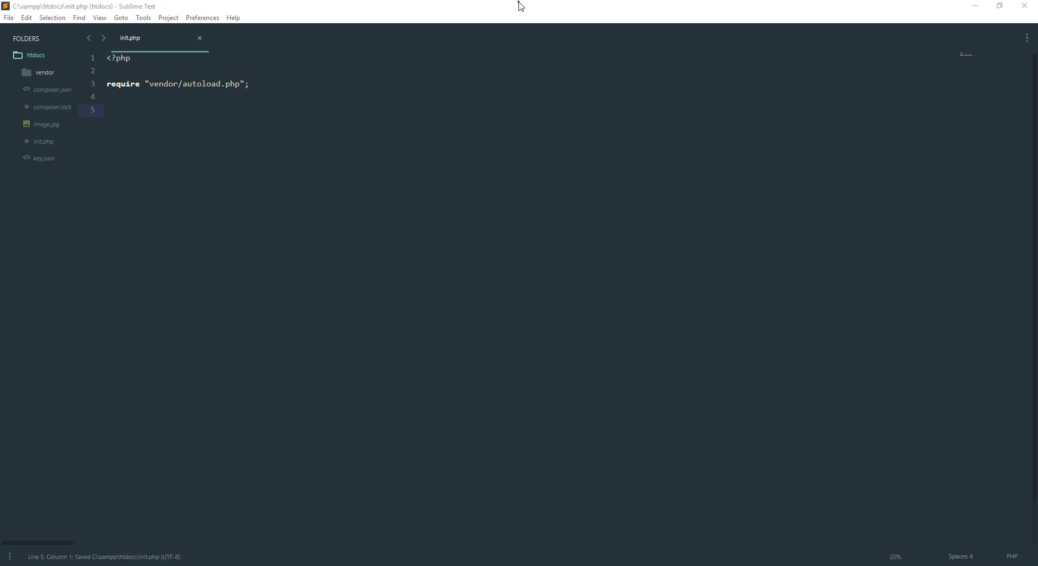
Add 'use Google\Cloud\Vision\VisionClient;' to init.php.
{"action": "type", "text": "us"}
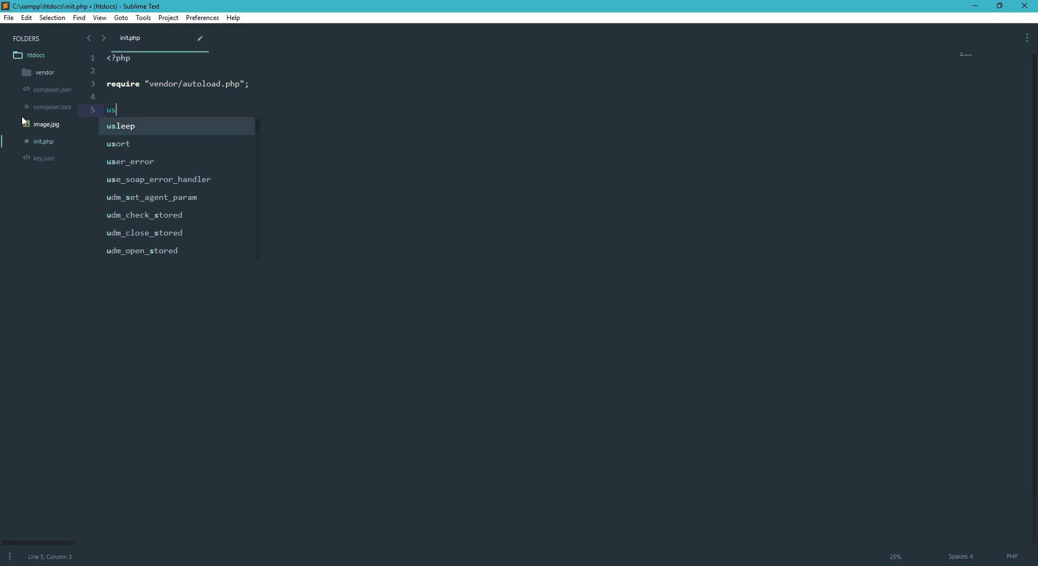
{"action": "type", "text": "e Google"}
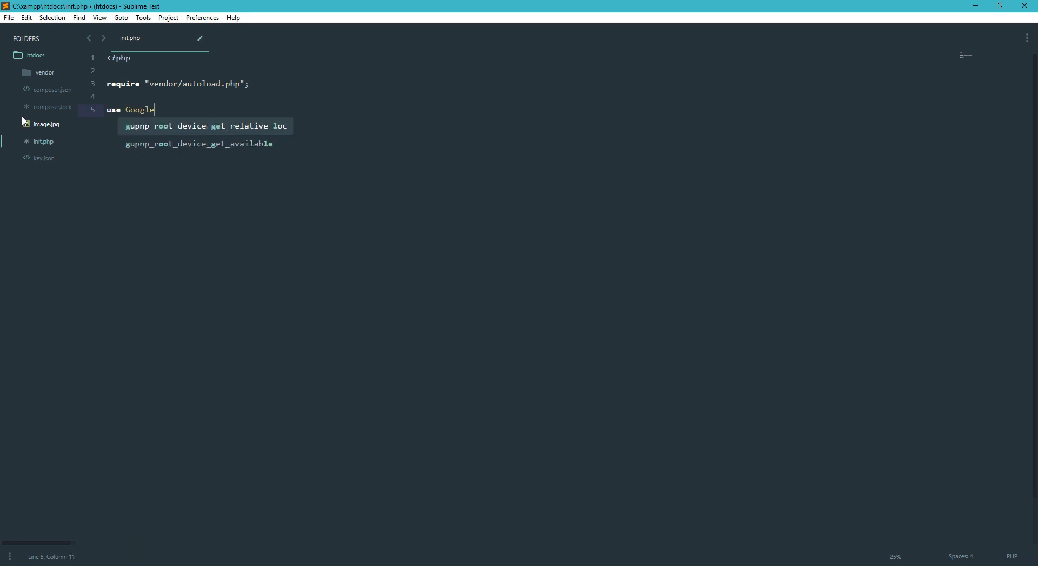
{"action": "type", "text": "\\Cloud\\"}
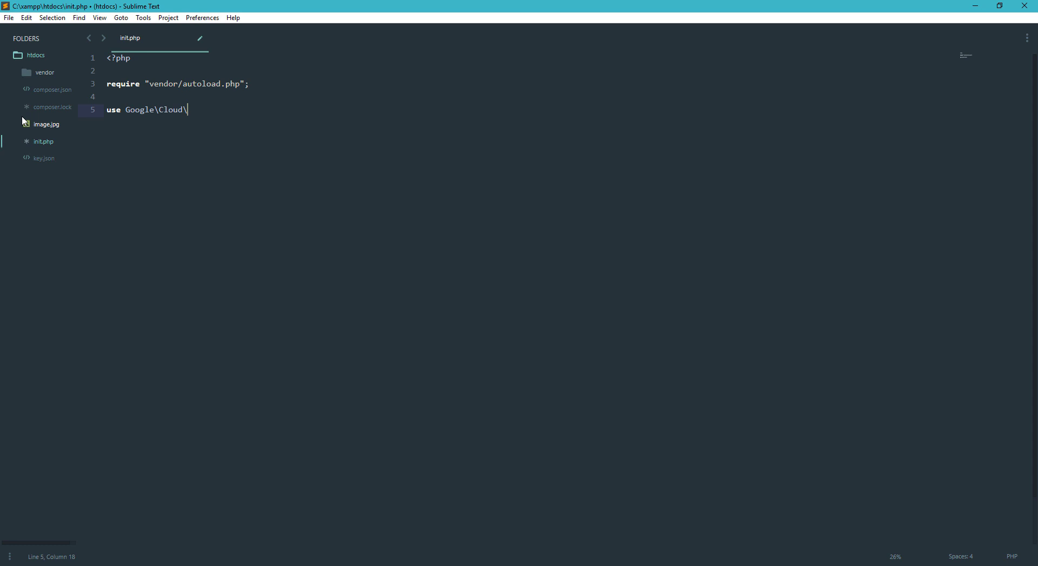
{"action": "type", "text": "Vision\\V"}
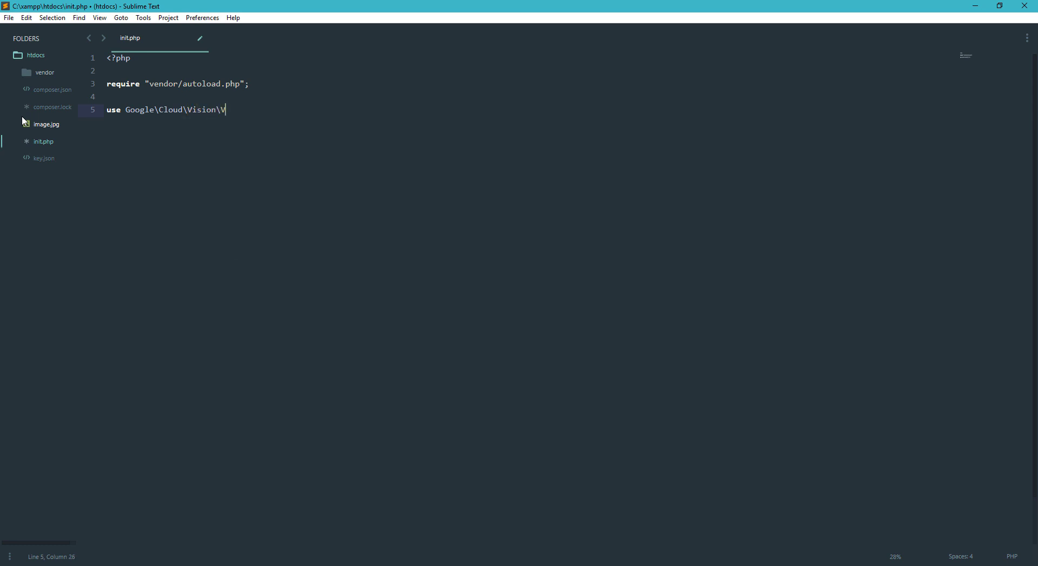
{"action": "type", "text": "ision"}
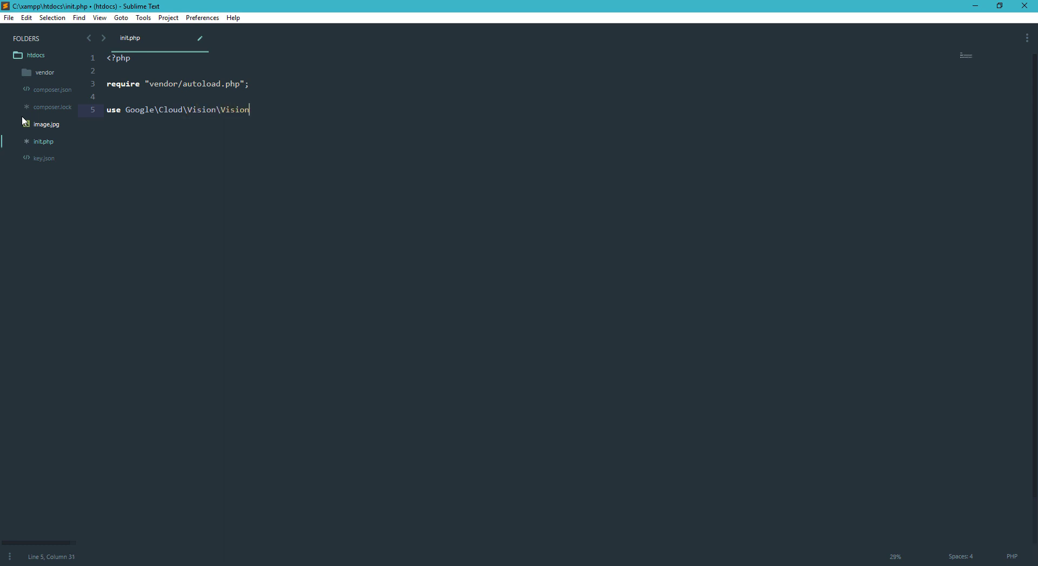
{"action": "type", "text": "Client;"}
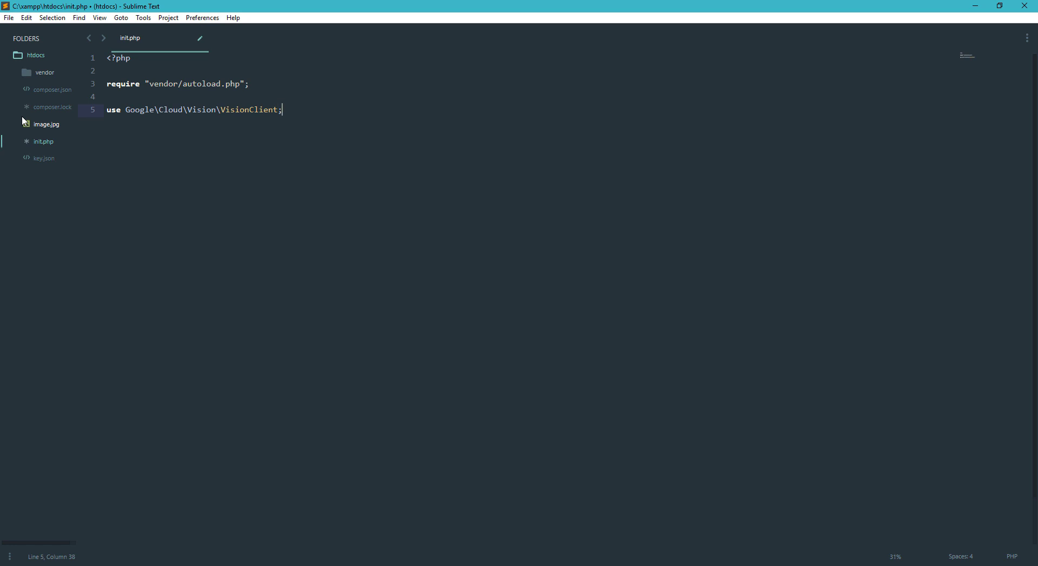
Begin $vision = new VisionClient(['keyFile' => ...]) on the next line.
{"action": "type", "text": "$v"}
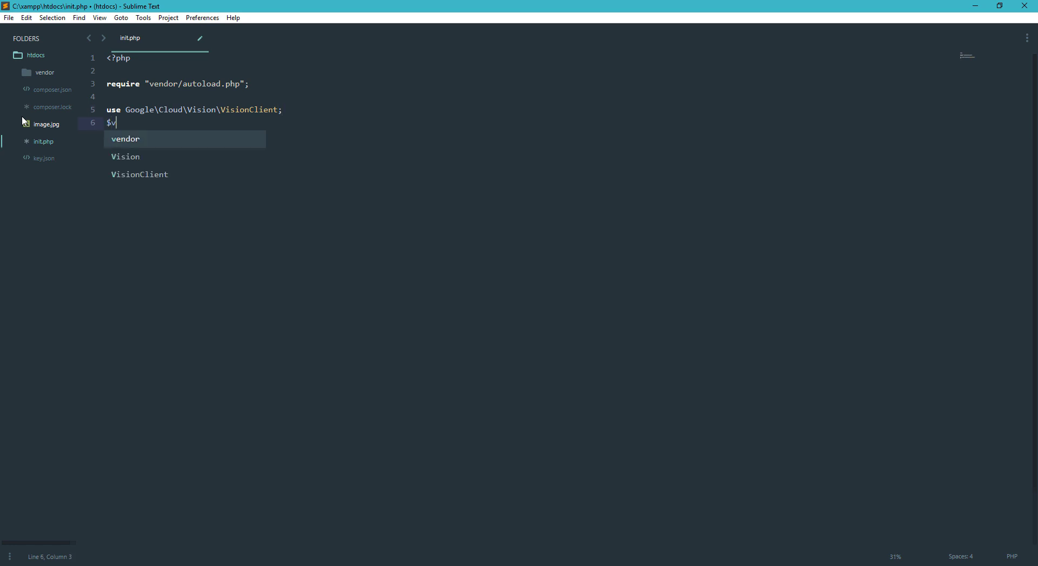
{"action": "type", "text": "ision ="}
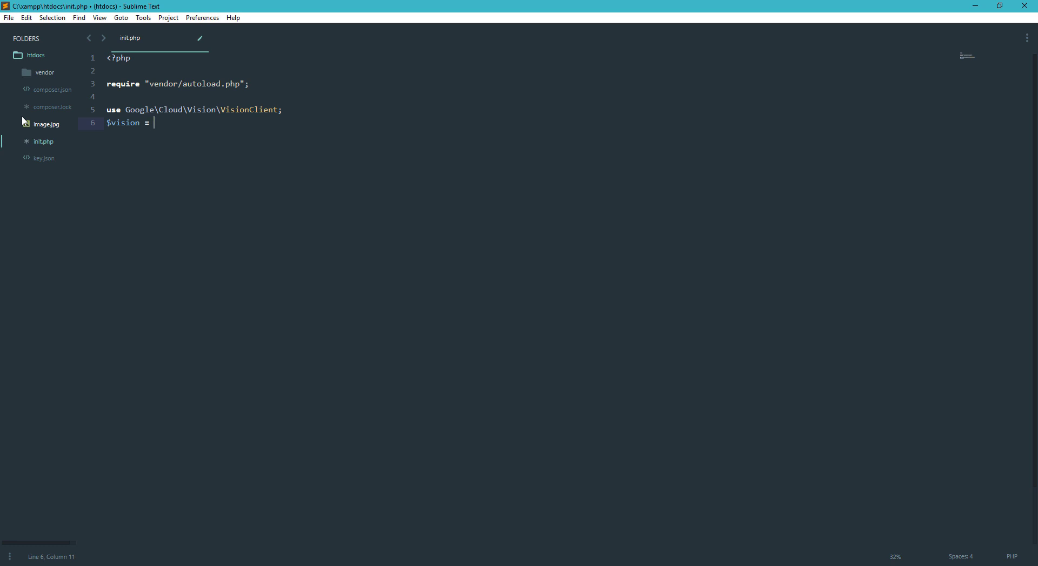
{"action": "type", "text": "VisionClient"}
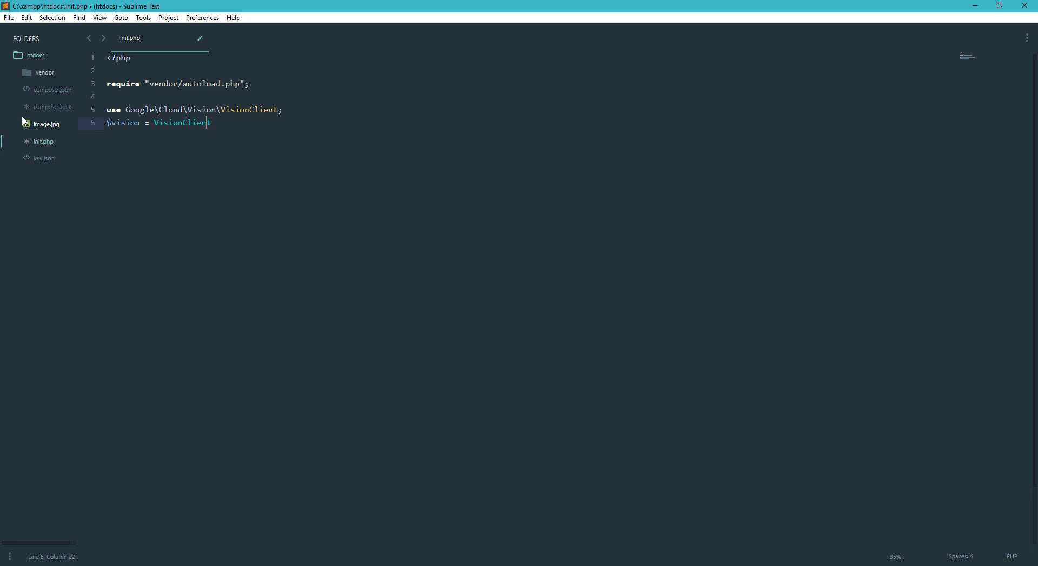
{"action": "type", "text": "new"}
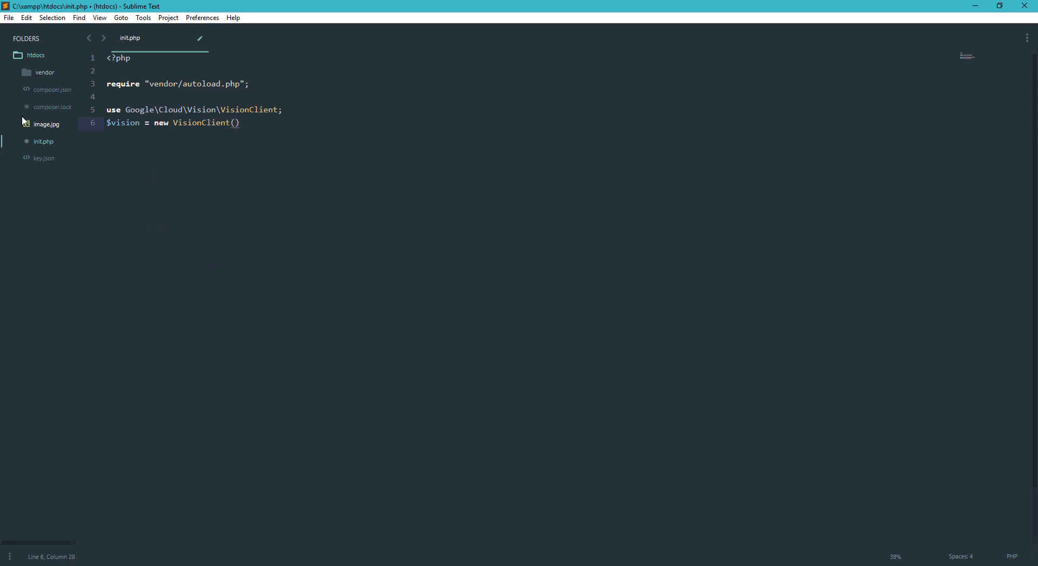
{"action": "type", "text": "['keyFile'])"}
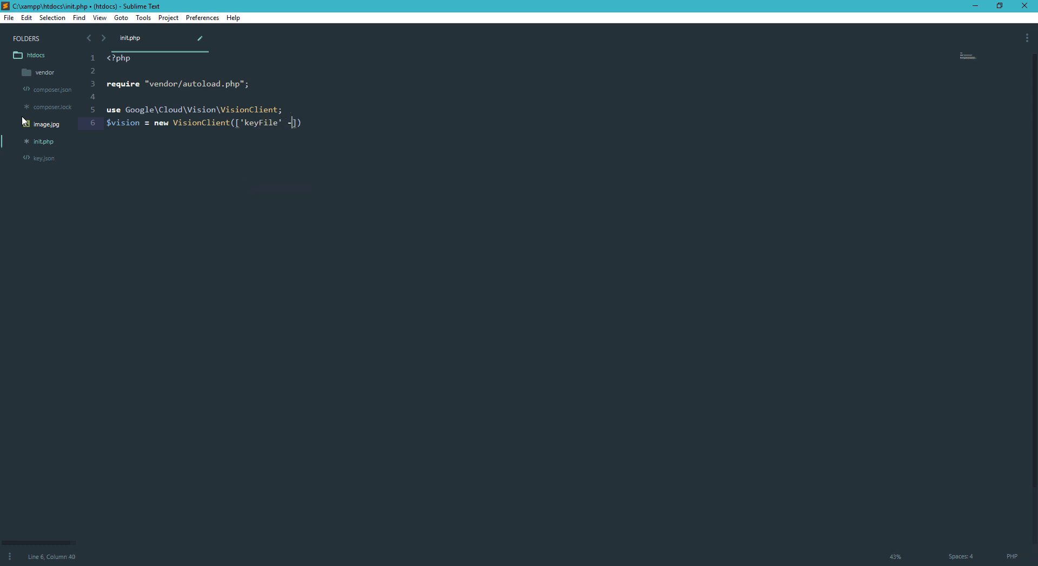
{"action": "type", "text": ">"}
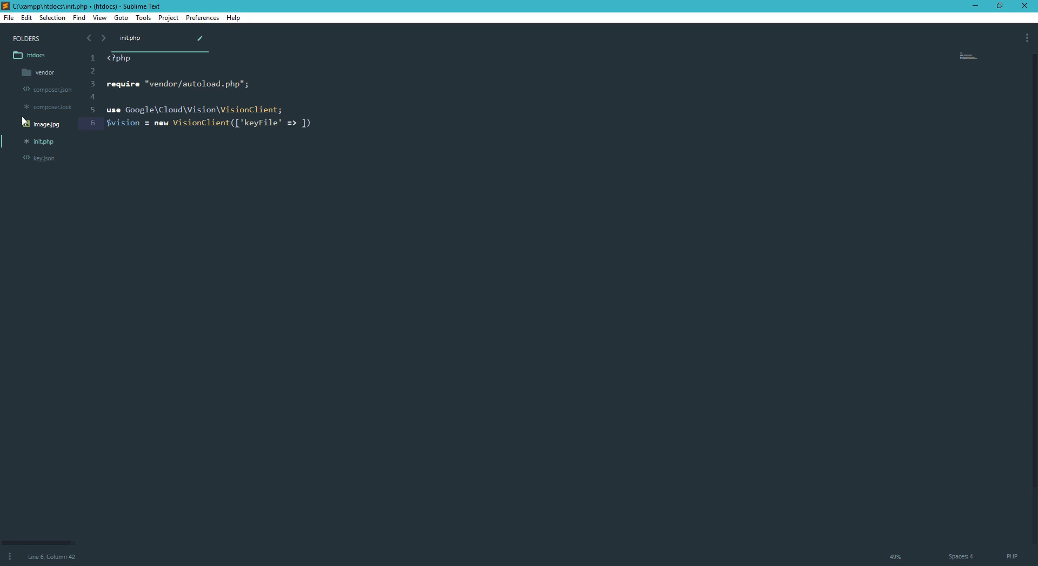
{"action": "mouse_move", "coordinate": [39, 167]}
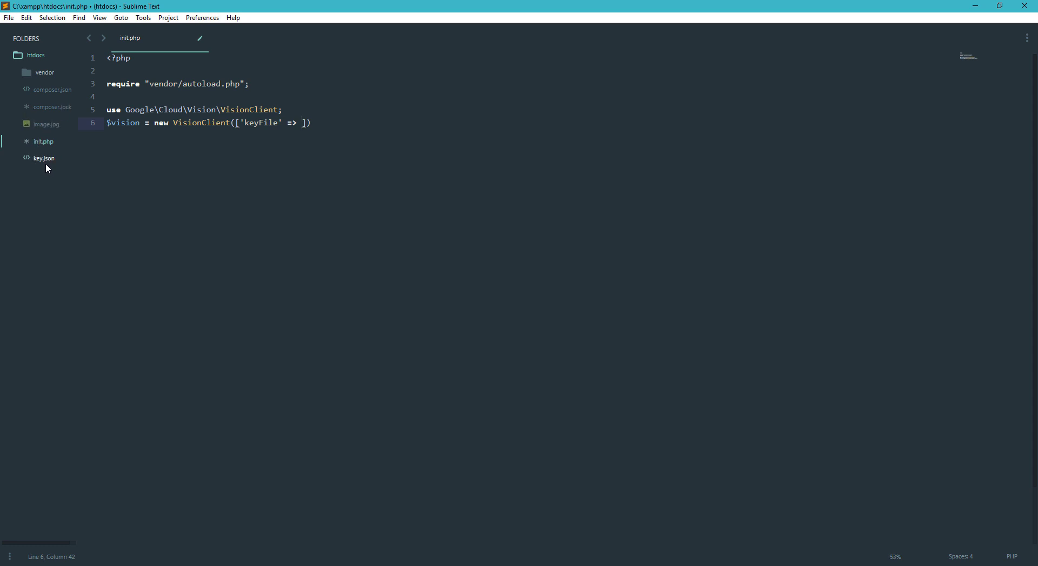
Check key.json, then set keyFile to json_decode(file_get_contents("key.json"), true).
{"action": "left_click", "coordinate": [43, 159]}
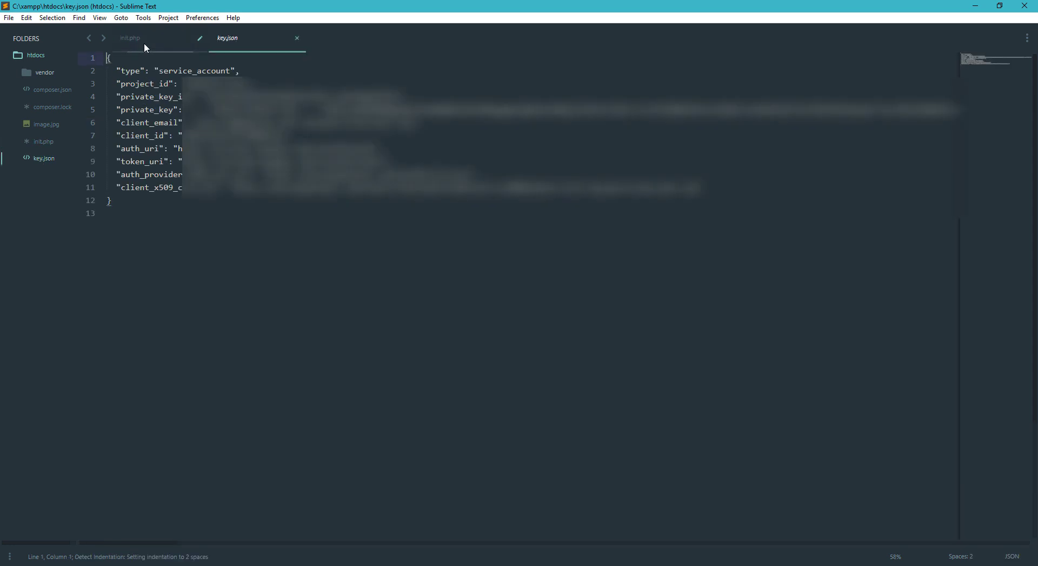
{"action": "left_click", "coordinate": [130, 38]}
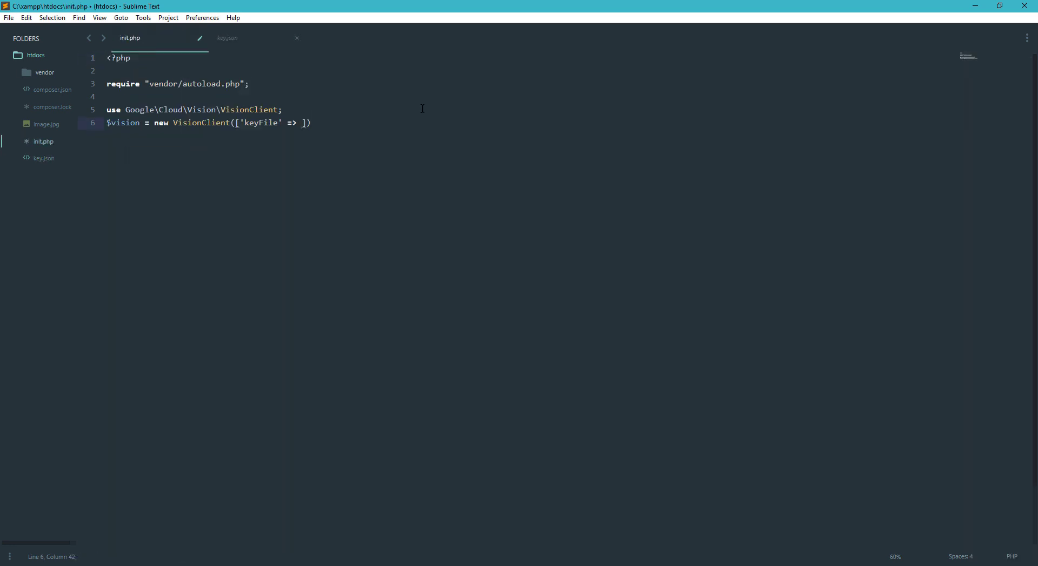
{"action": "type", "text": "''"}
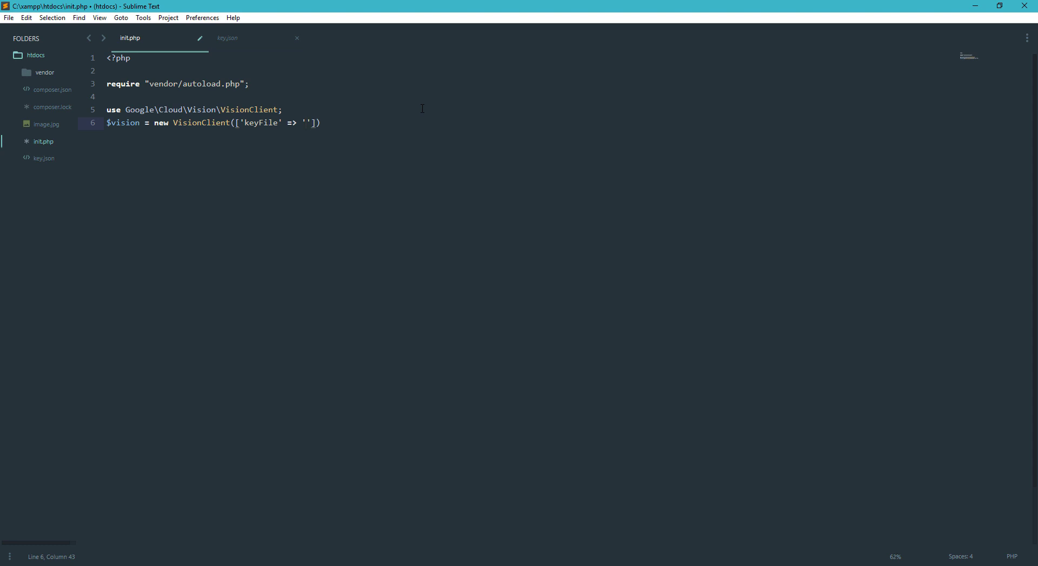
{"action": "type", "text": "json_decode(json"}
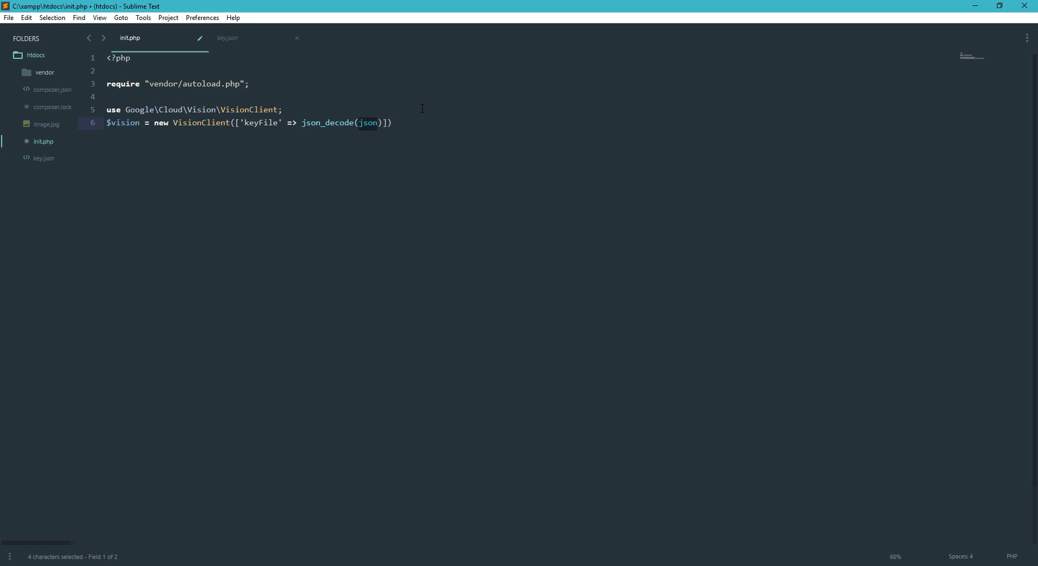
{"action": "type", "text": "file_get_contents(filename"}
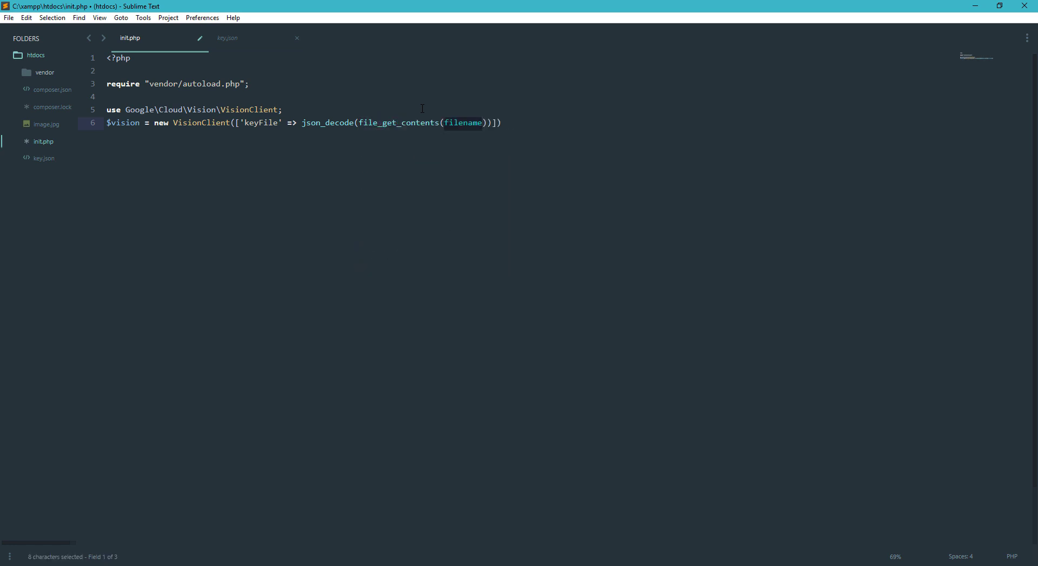
{"action": "type", "text": "\""}
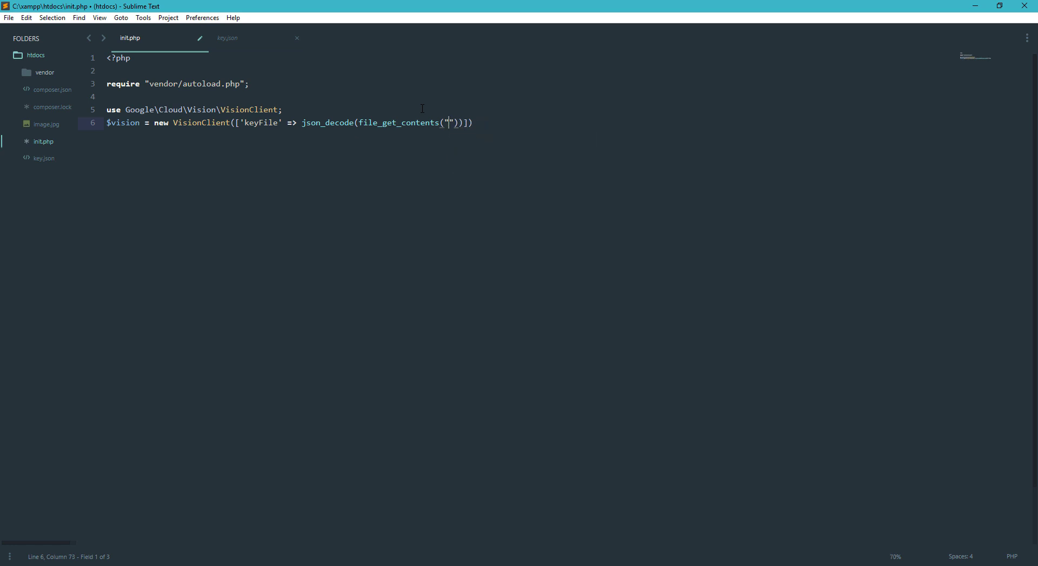
{"action": "type", "text": "key.json"}
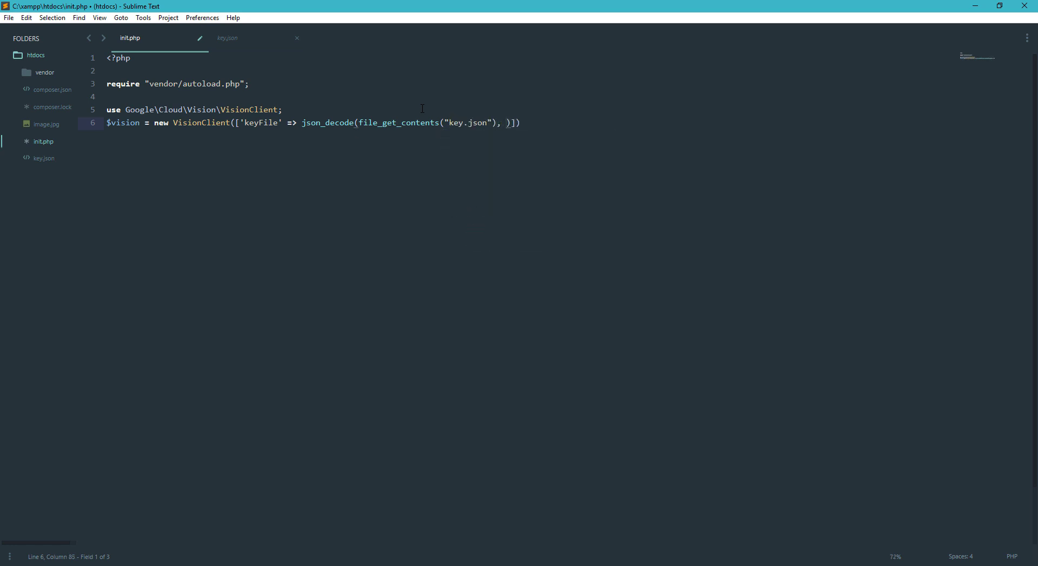
{"action": "type", "text": "true"}
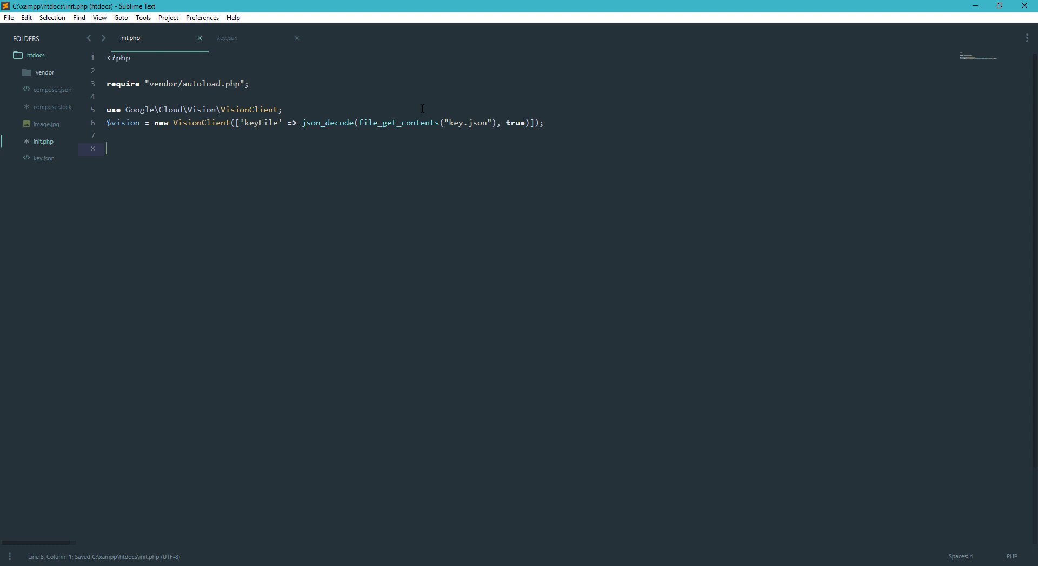
{"action": "mouse_move", "coordinate": [47, 126]}
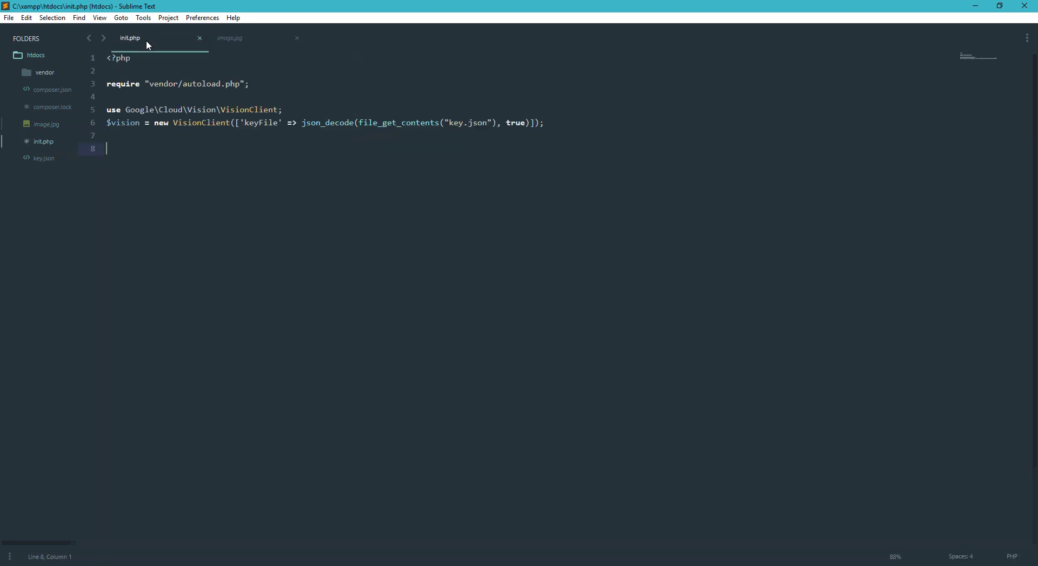
{"action": "mouse_move", "coordinate": [290, 146]}
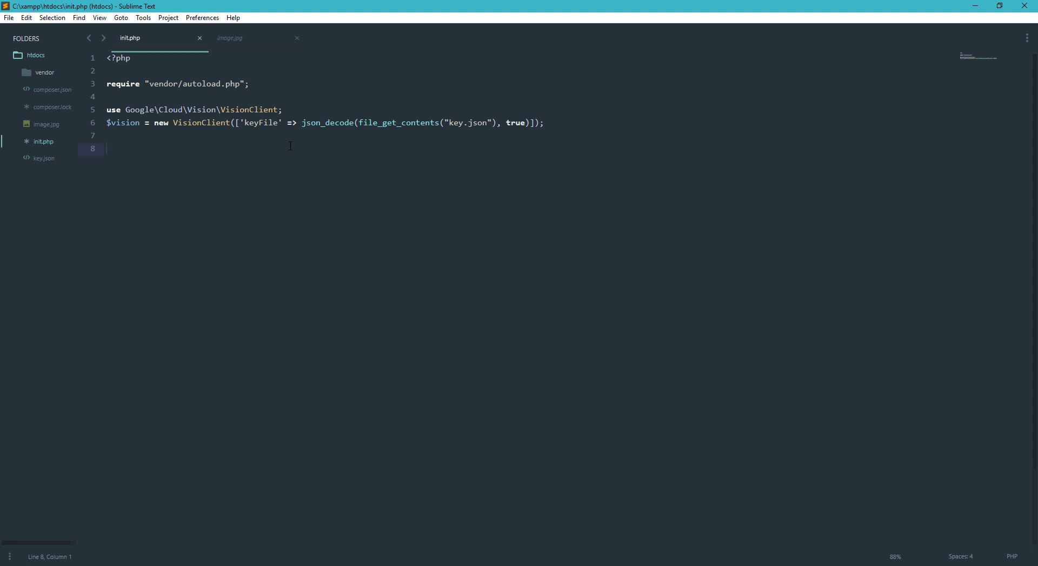
Add $familyPhotoResource = fopen("image.jpg", 'r'); to init.php.
{"action": "type", "text": "$f"}
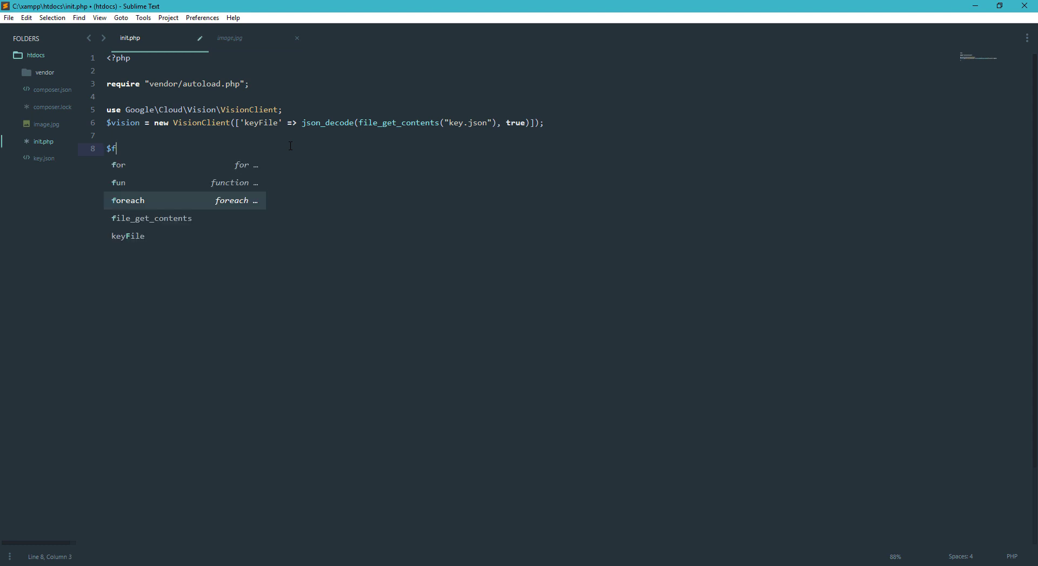
{"action": "type", "text": "amilu"}
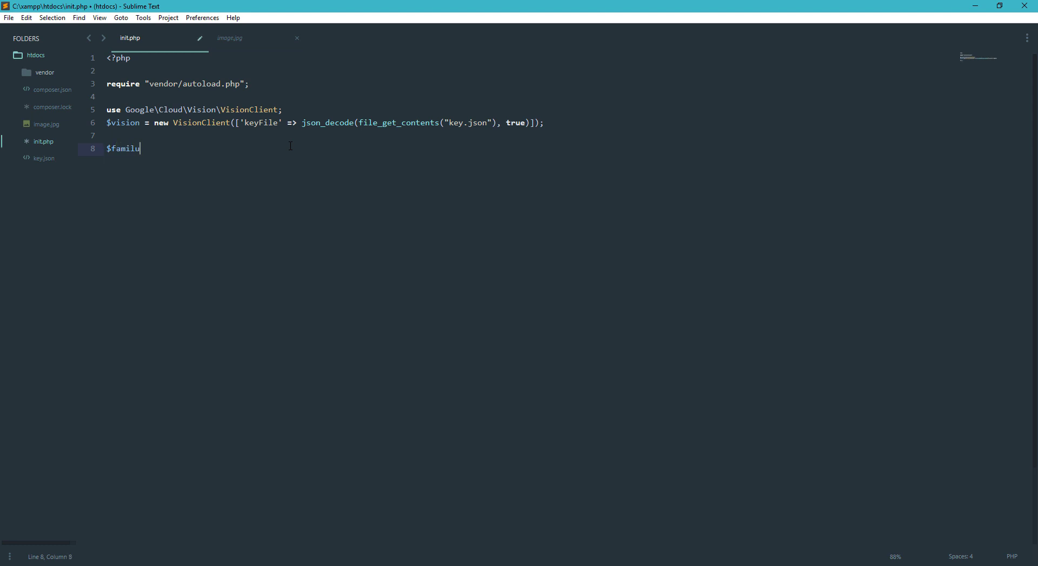
{"action": "type", "text": "yPhoto"}
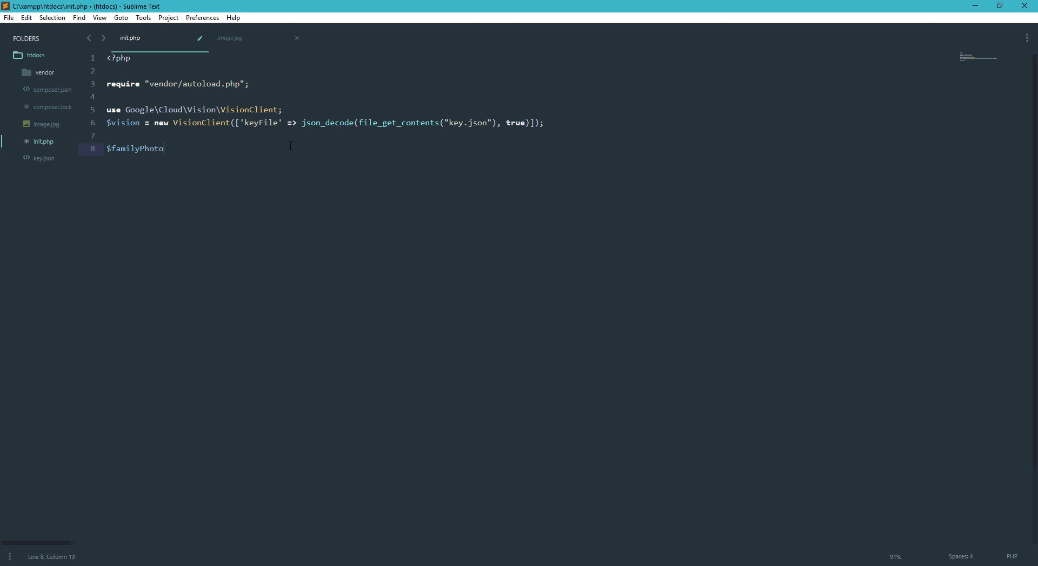
{"action": "type", "text": "Resource ="}
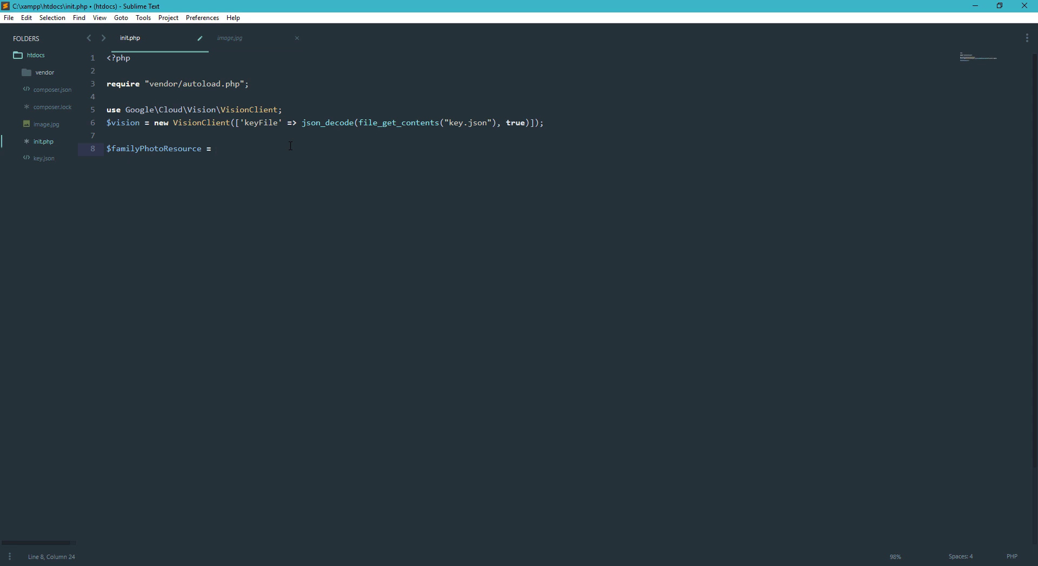
{"action": "type", "text": "fopen(filename, mode"}
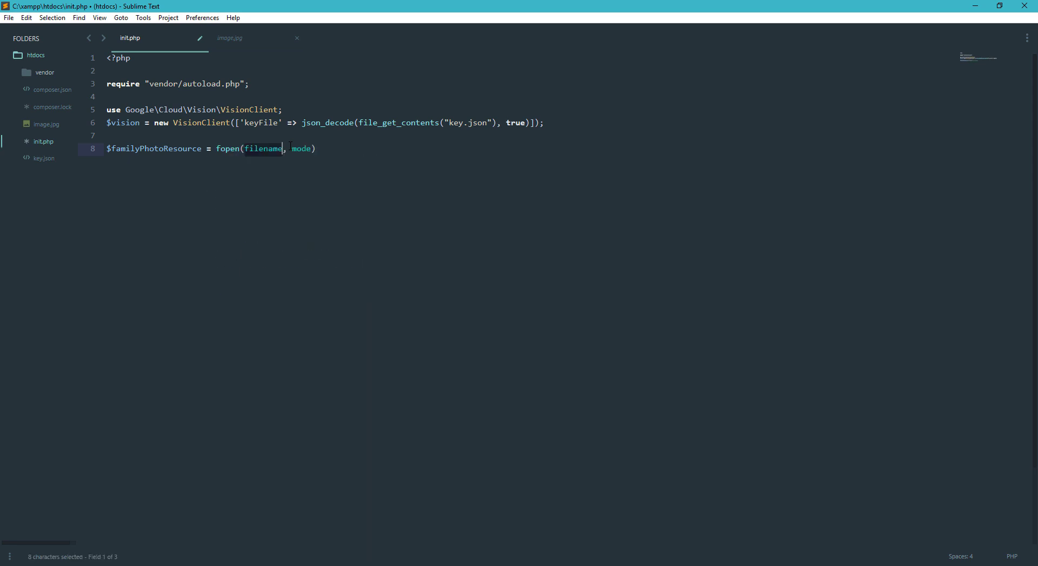
{"action": "type", "text": "i"}
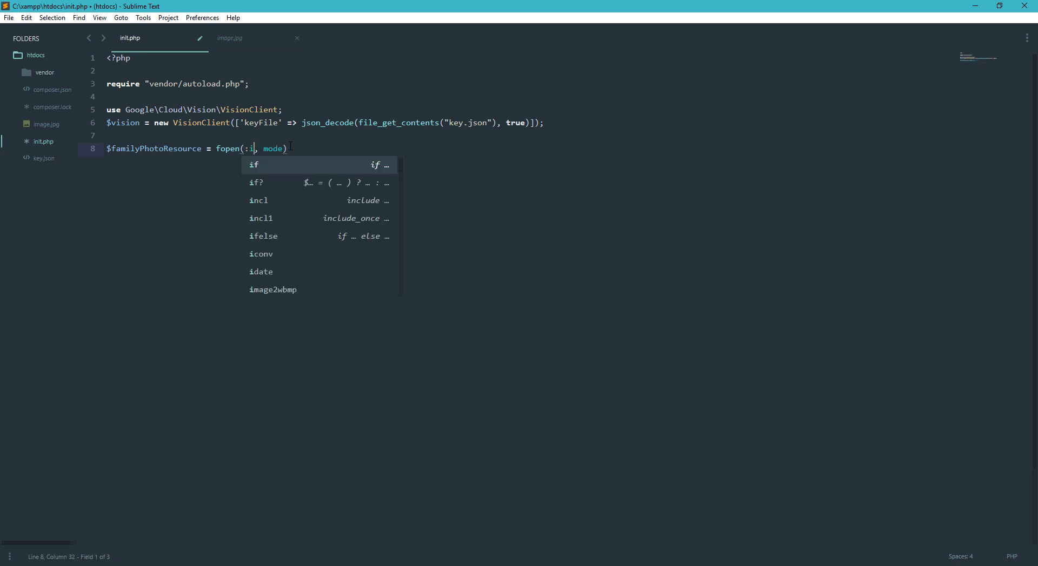
{"action": "type", "text": "\"image"}
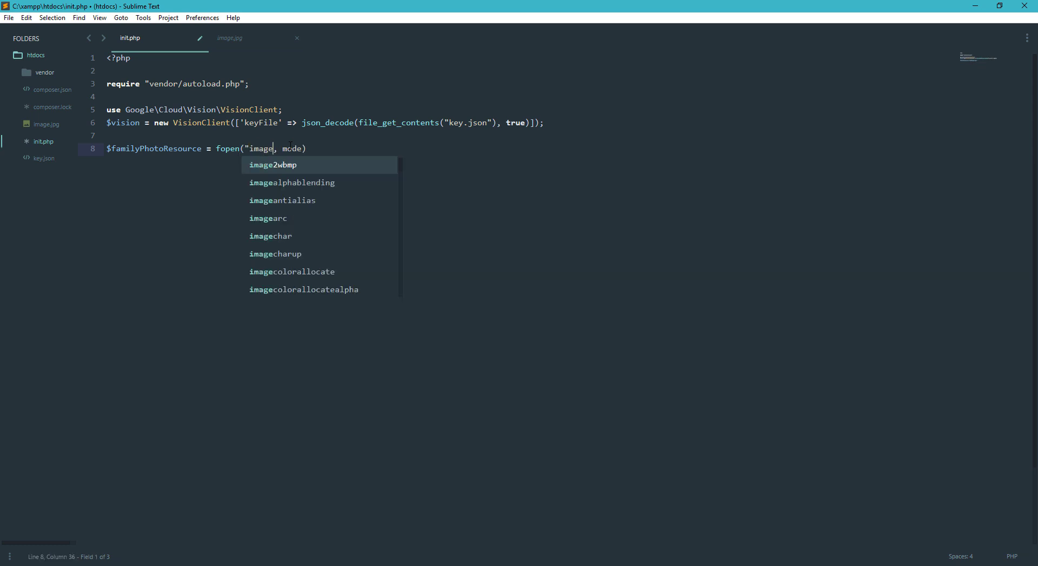
{"action": "type", "text": ".jpg"}
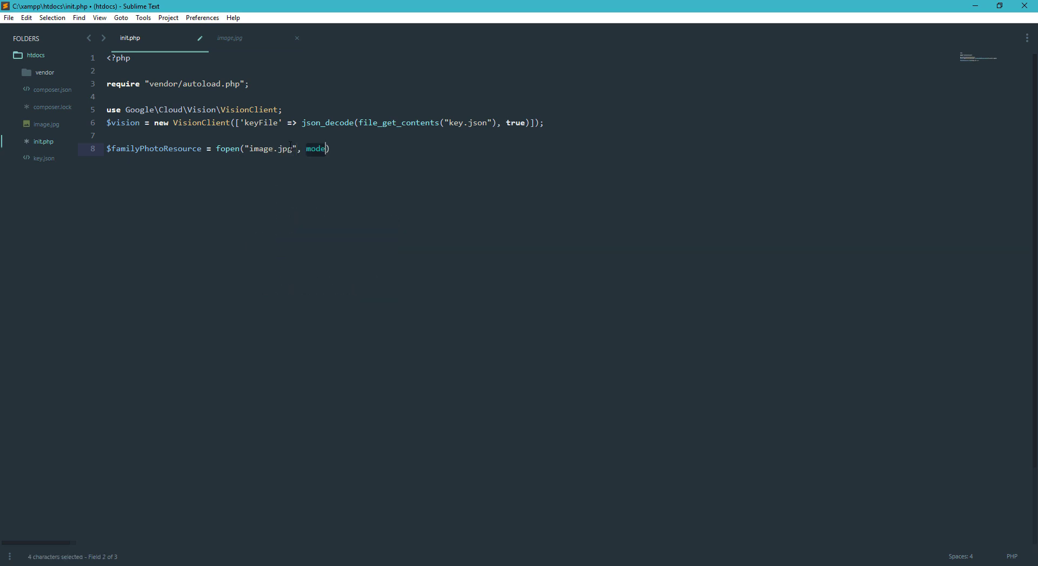
{"action": "type", "text": "'r'"}
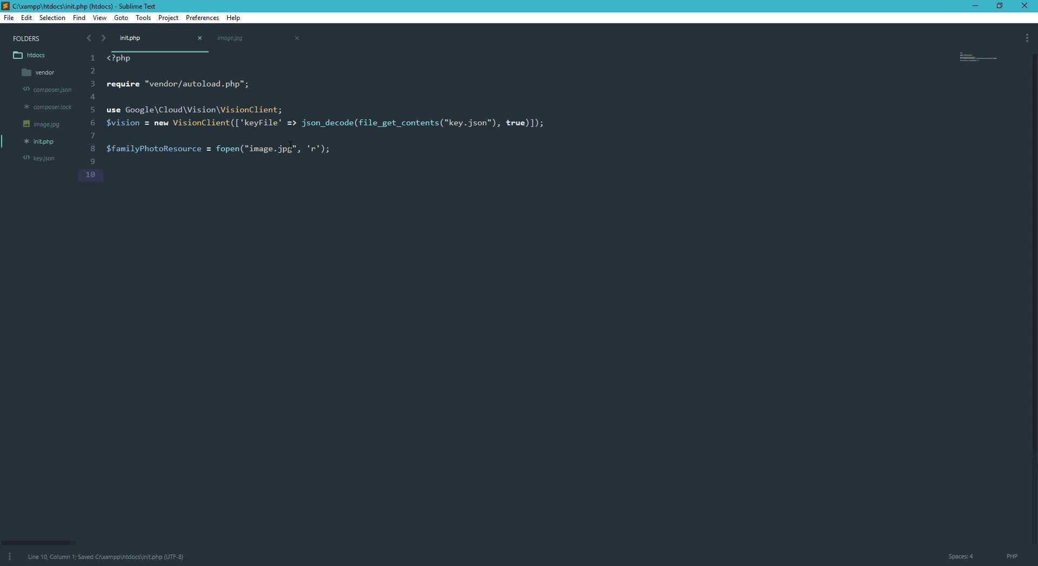
Start line 10 with $image = $vision->image($familyPhotoResource.
{"action": "type", "text": "$imag"}
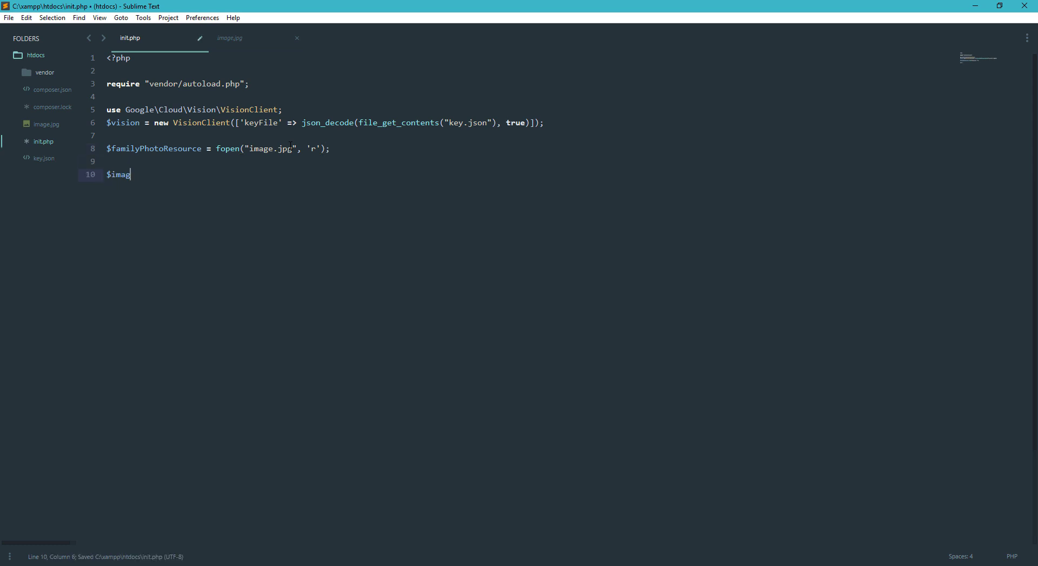
{"action": "type", "text": "e = $"}
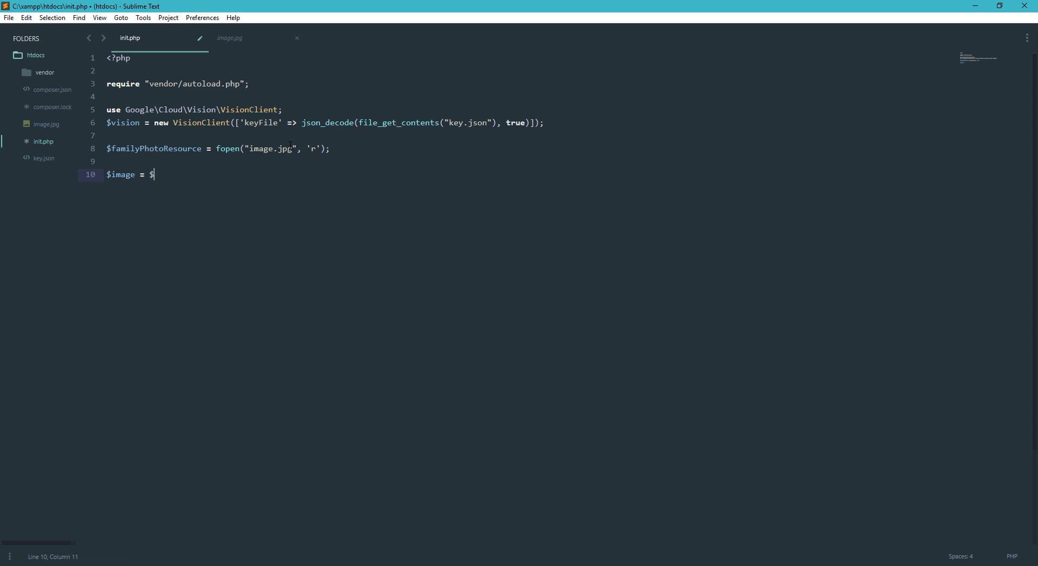
{"action": "type", "text": "vision->ui"}
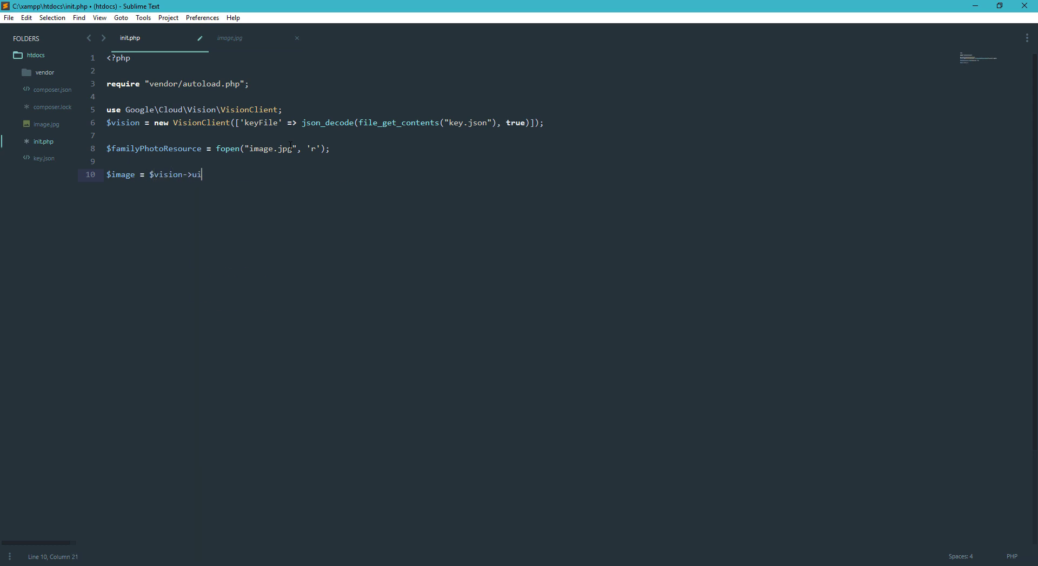
{"action": "type", "text": "mage($"}
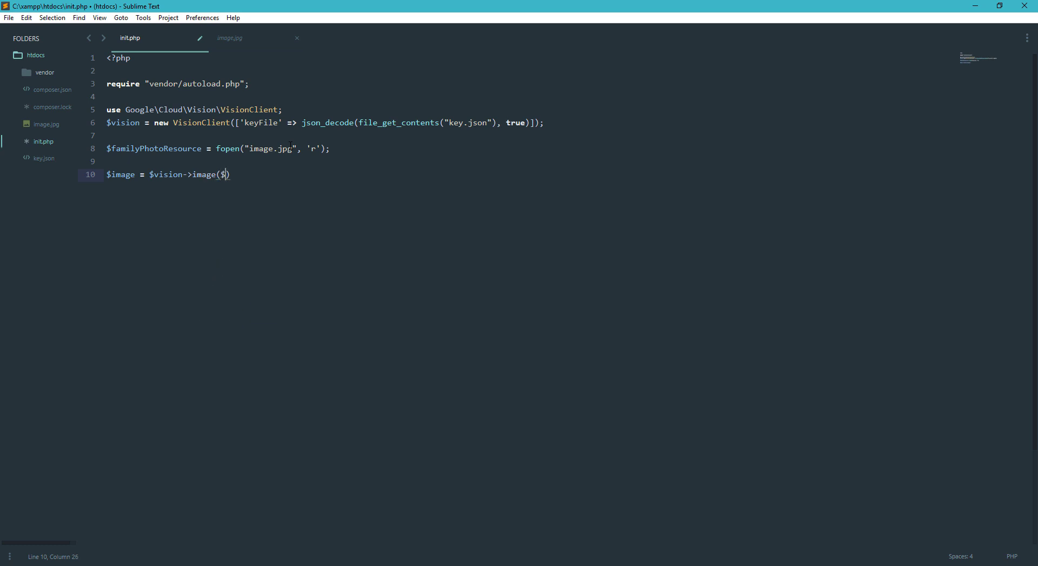
{"action": "type", "text": "familyPhotoResource"}
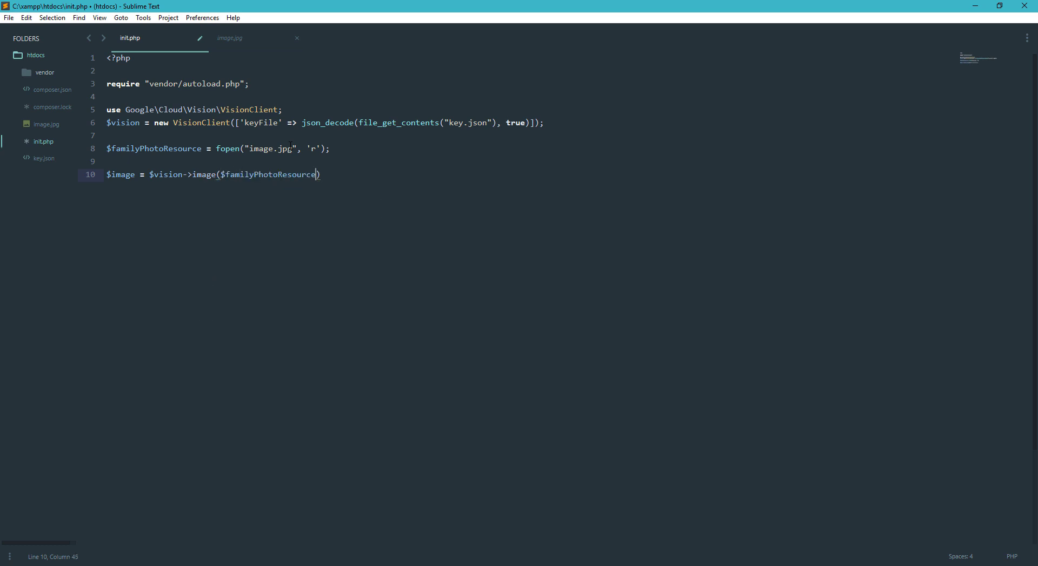
Pass the features ['FACE_DETECTION', 'WEB DETECTION'] to the image call.
{"action": "type", "text": ", ['']"}
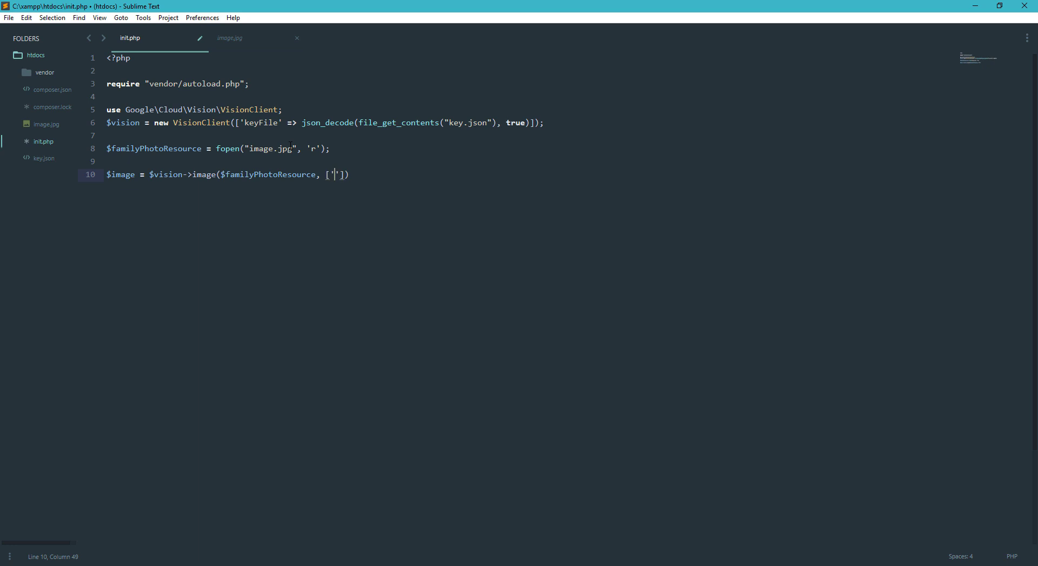
{"action": "type", "text": "F"}
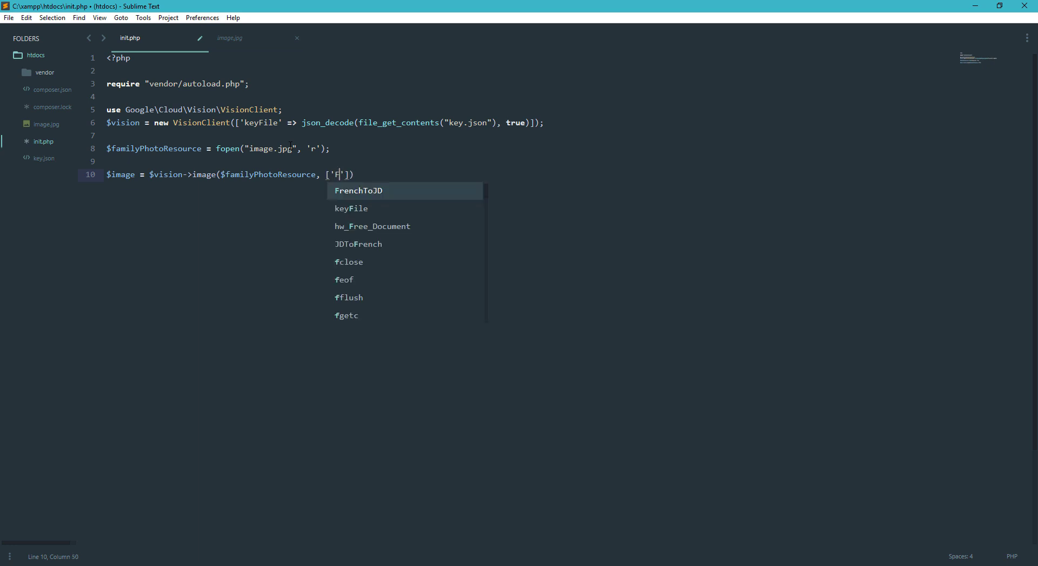
{"action": "type", "text": "ACE"}
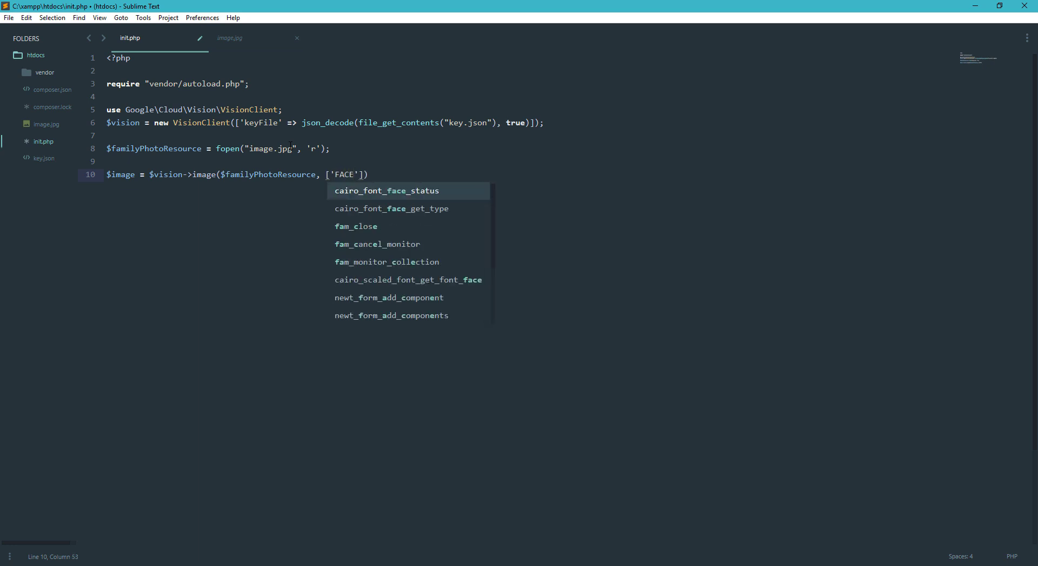
{"action": "type", "text": "_DETE"}
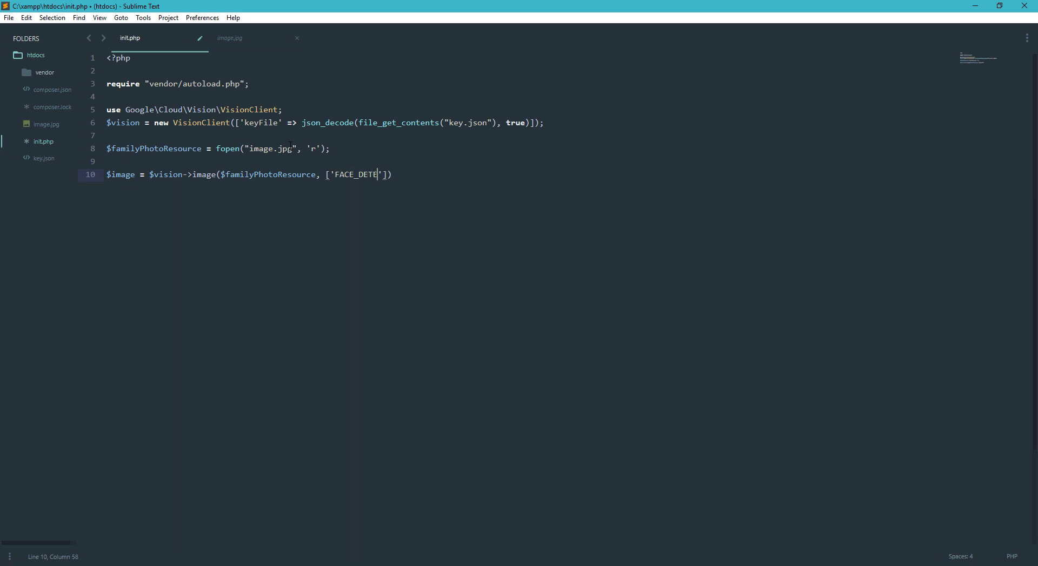
{"action": "type", "text": "CTIO"}
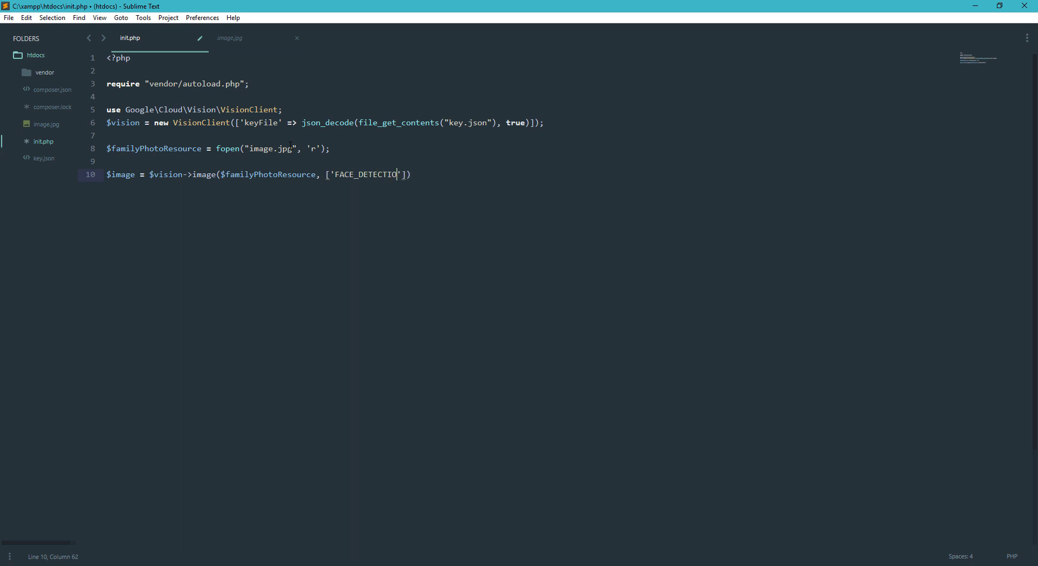
{"action": "type", "text": "N'"}
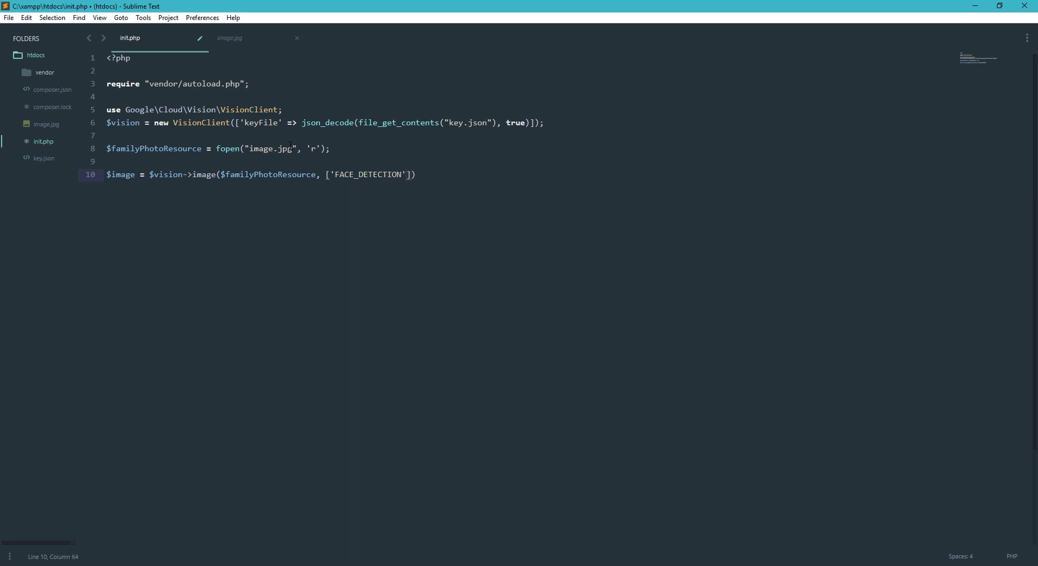
{"action": "type", "text": ", 'WEB'"}
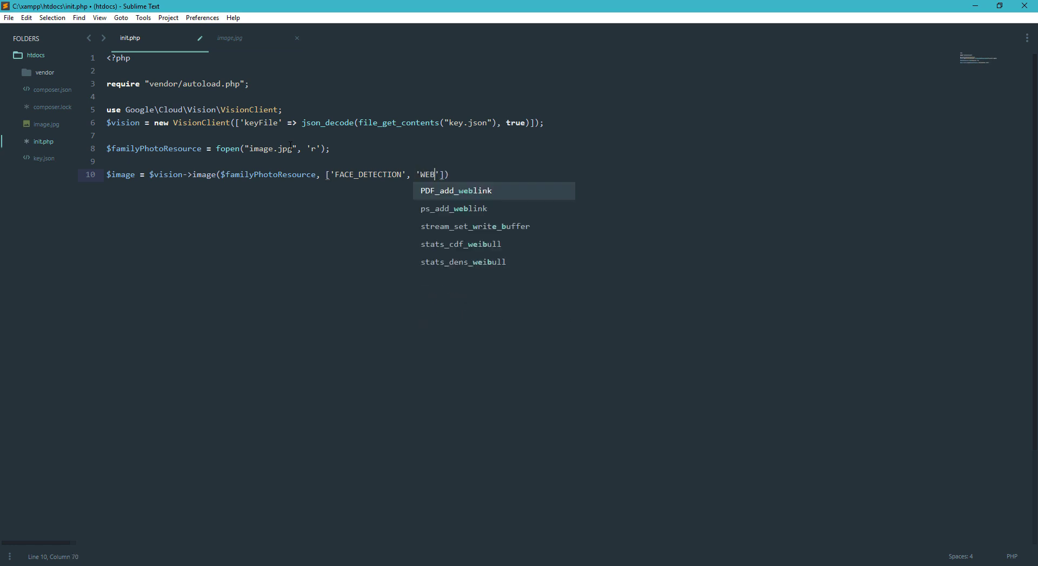
{"action": "type", "text": "DETECTION"}
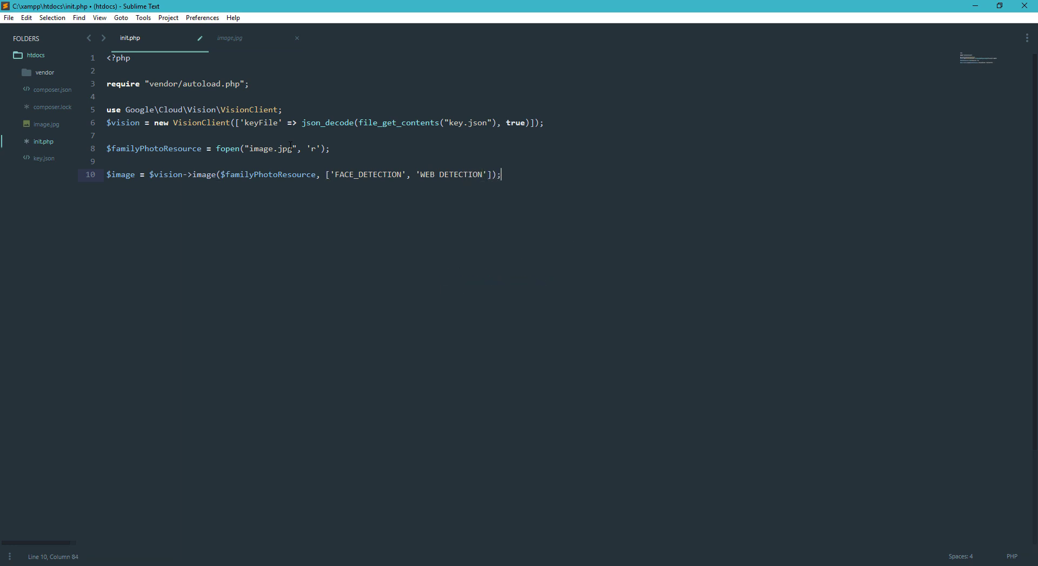
{"action": "type", "text": "$"}
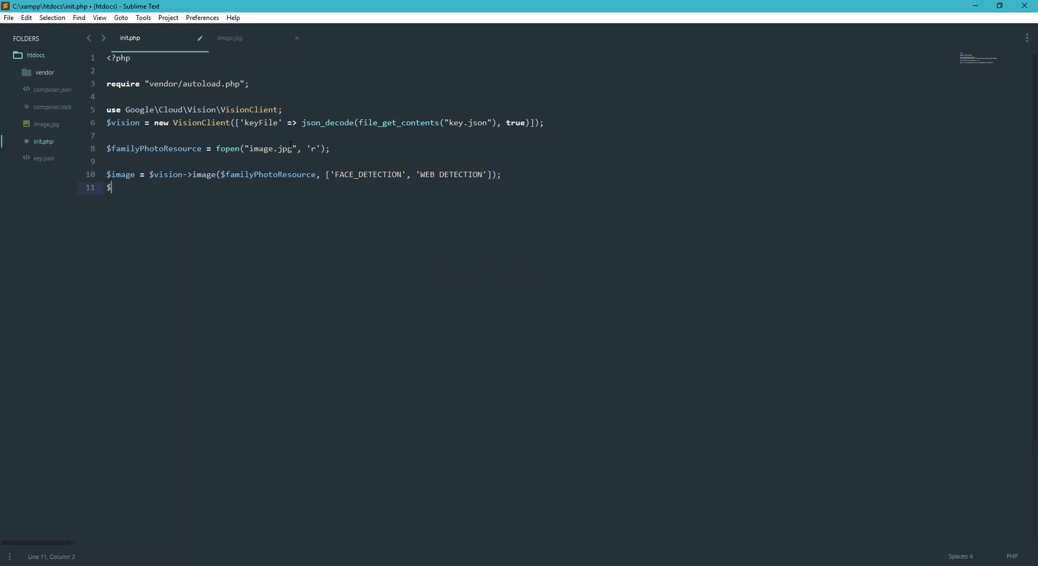
Add $result = $vision->annotate($image); and var_dump($result); to init.php.
{"action": "type", "text": "result ="}
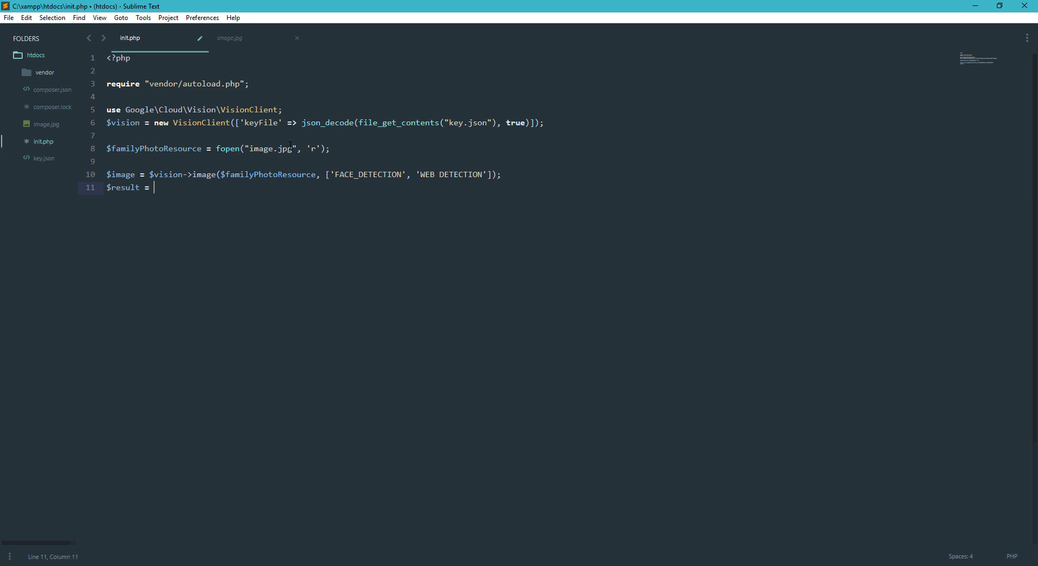
{"action": "type", "text": "$vision->"}
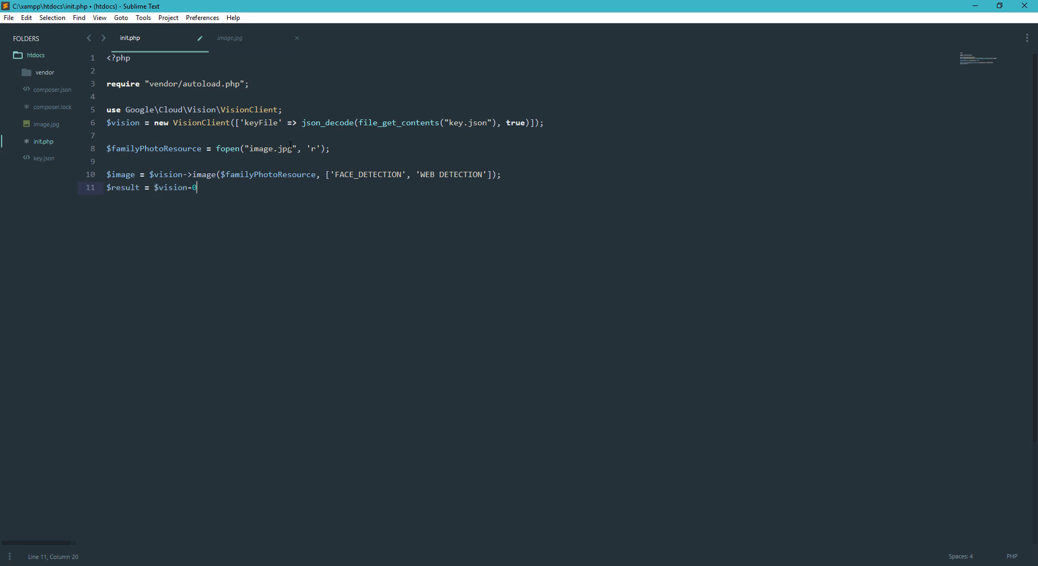
{"action": "type", "text": "annotate($"}
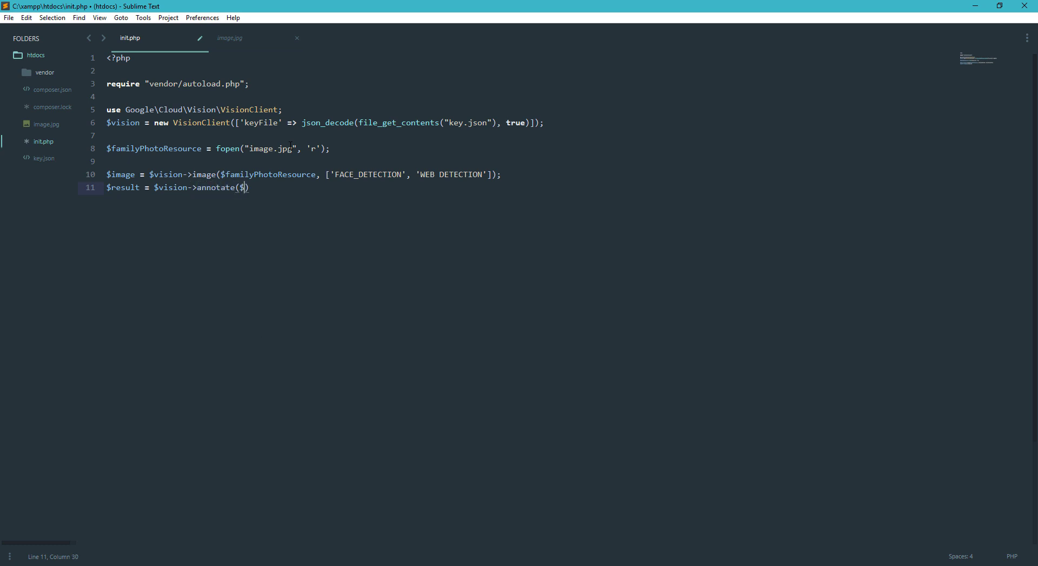
{"action": "type", "text": "image);"}
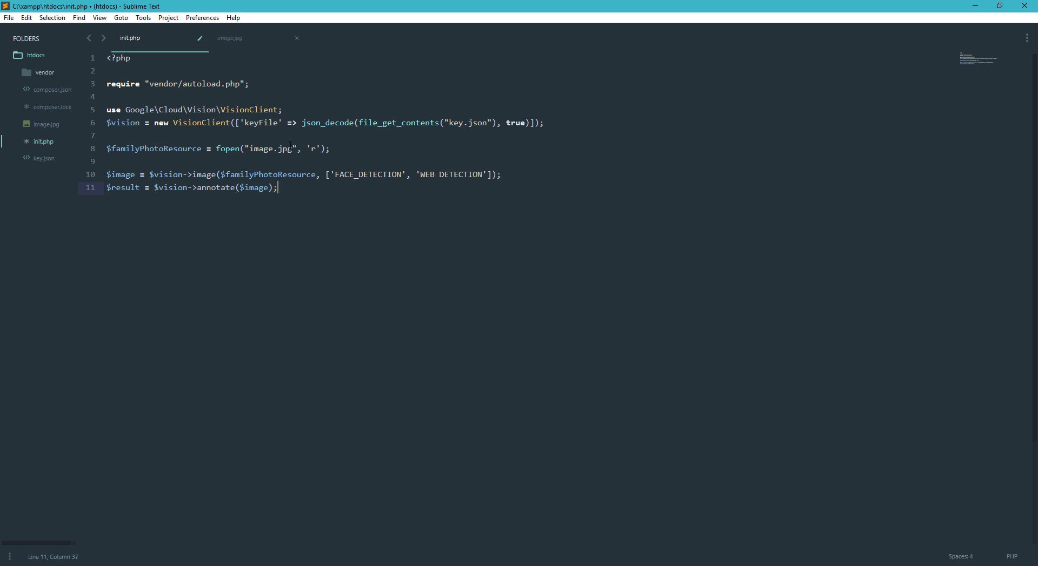
{"action": "type", "text": "var_dump(expression)"}
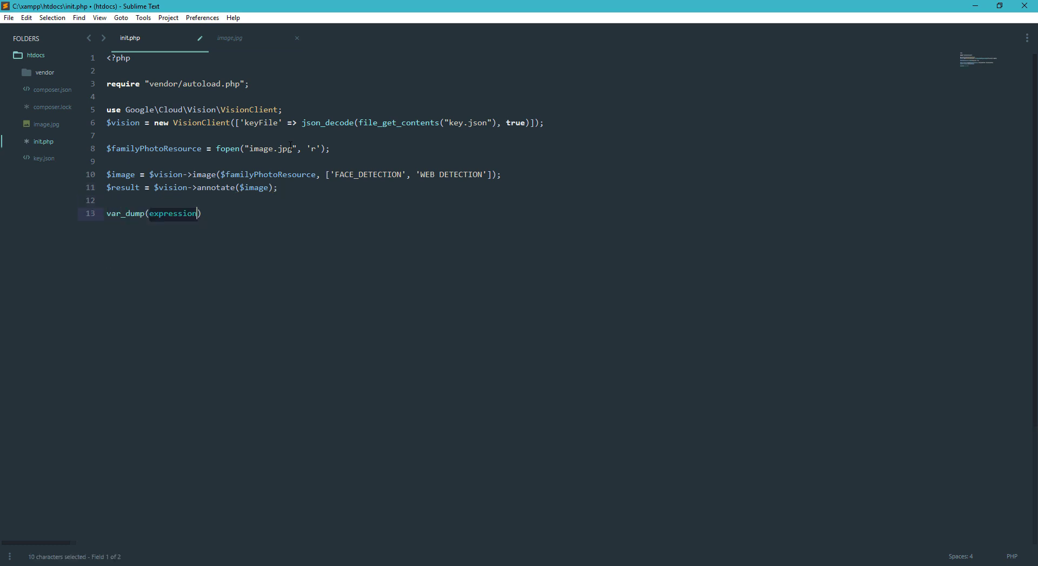
{"action": "type", "text": "$result"}
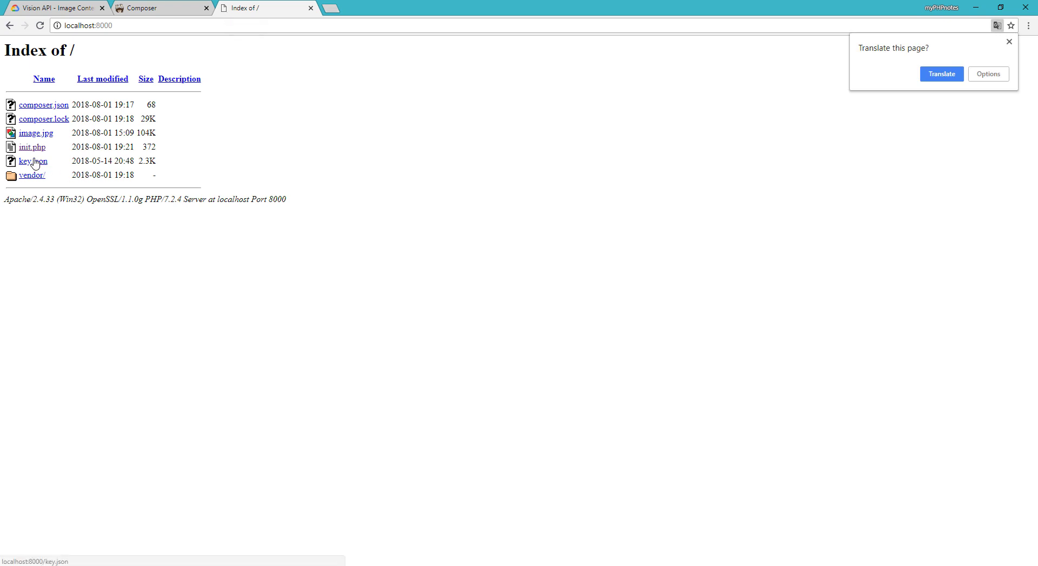
Run init.php from the localhost:8000 index, then fix the space in 'WEB DETECTION' and save.
{"action": "left_click", "coordinate": [31, 146]}
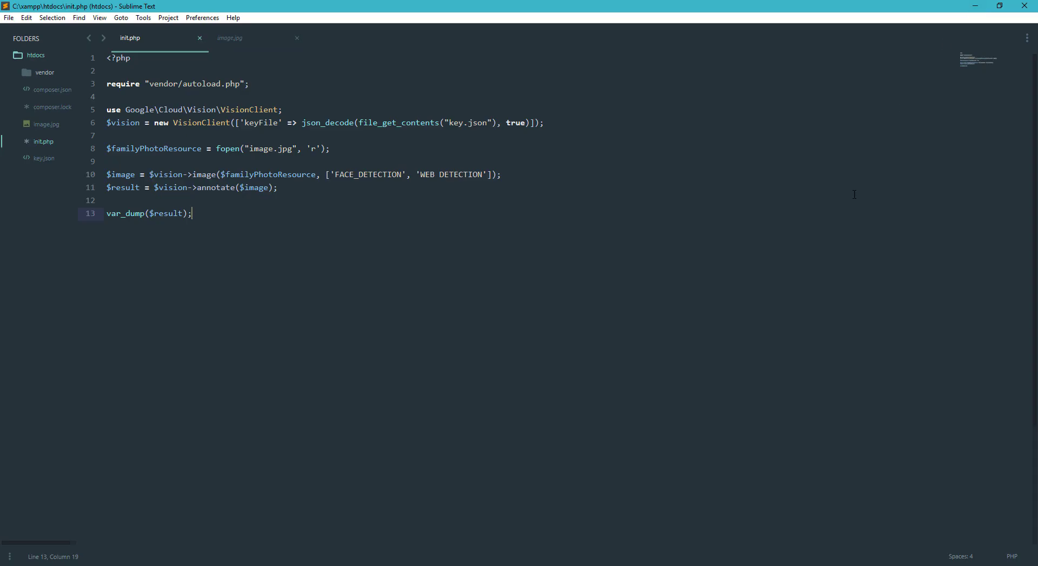
{"action": "left_click", "coordinate": [439, 175]}
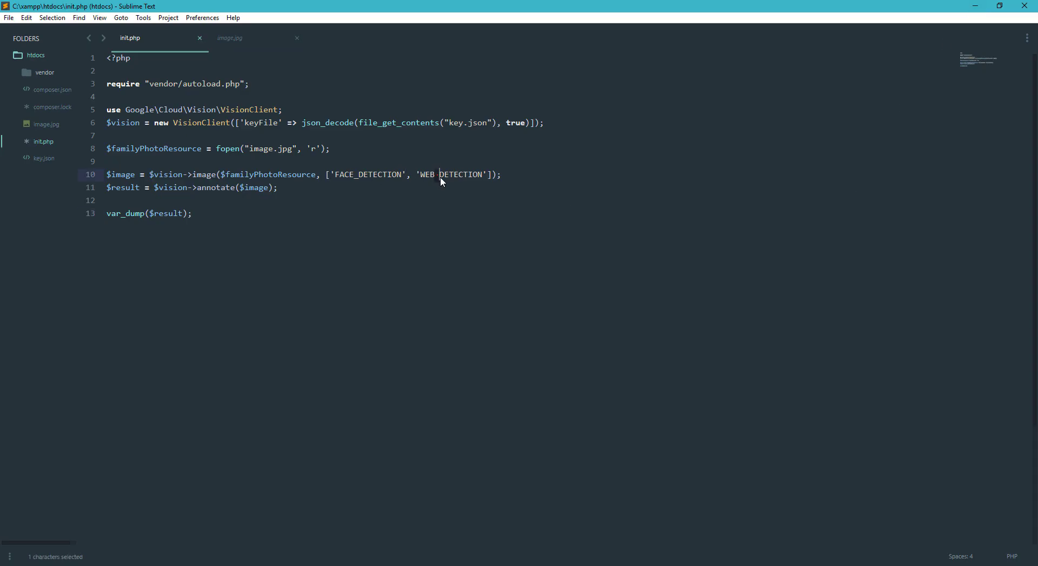
{"action": "key", "text": "ctrl+s"}
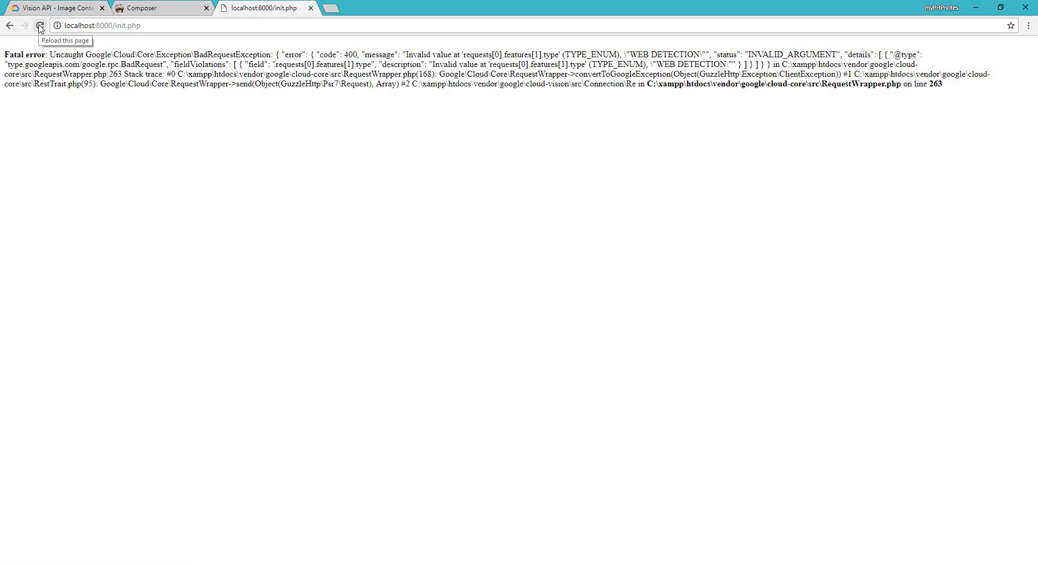
Reload localhost:8000/init.php to display the face landmarks and web detection dump.
{"action": "left_click", "coordinate": [40, 26]}
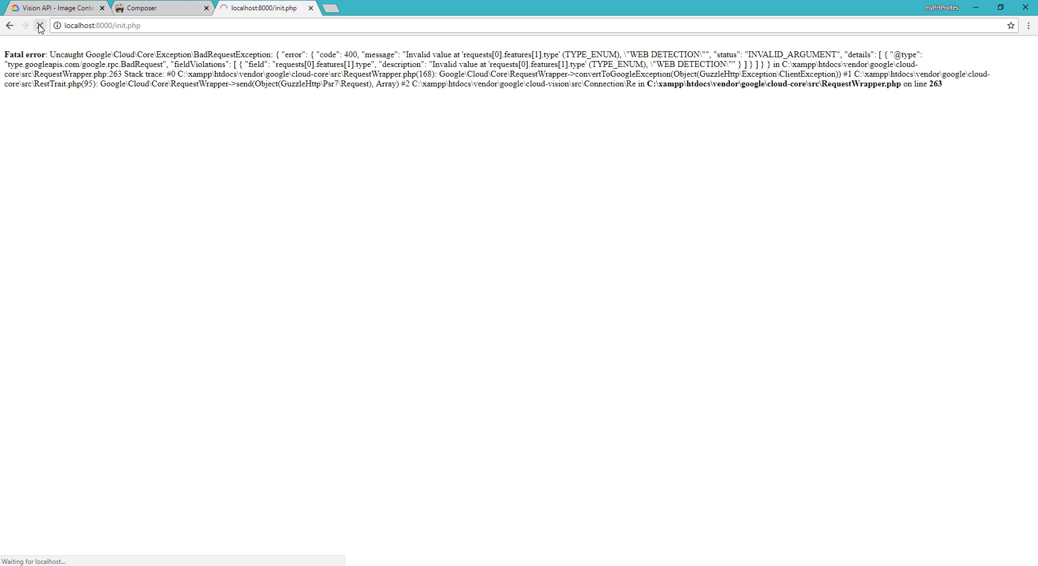
{"action": "left_click", "coordinate": [40, 26]}
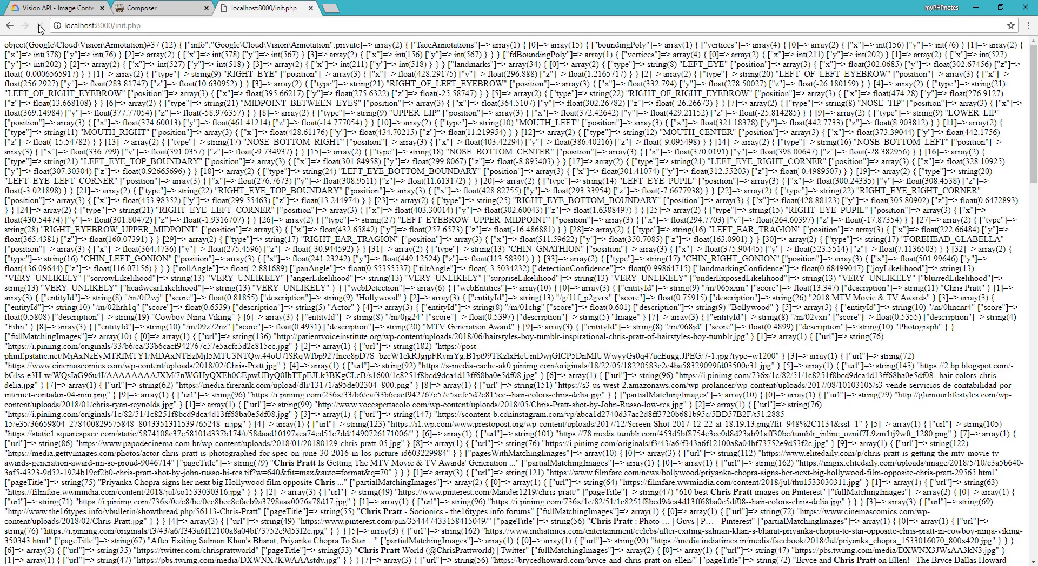